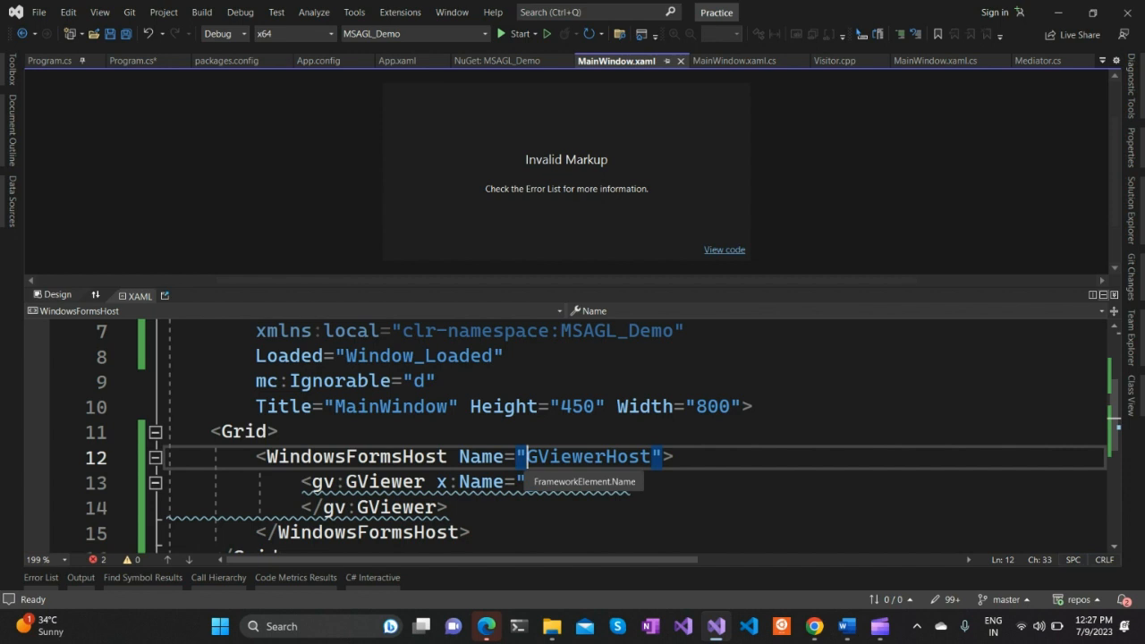
Scroll down through the MainWindow.xaml markup to view the GViewerHost section
scroll("down", 3)
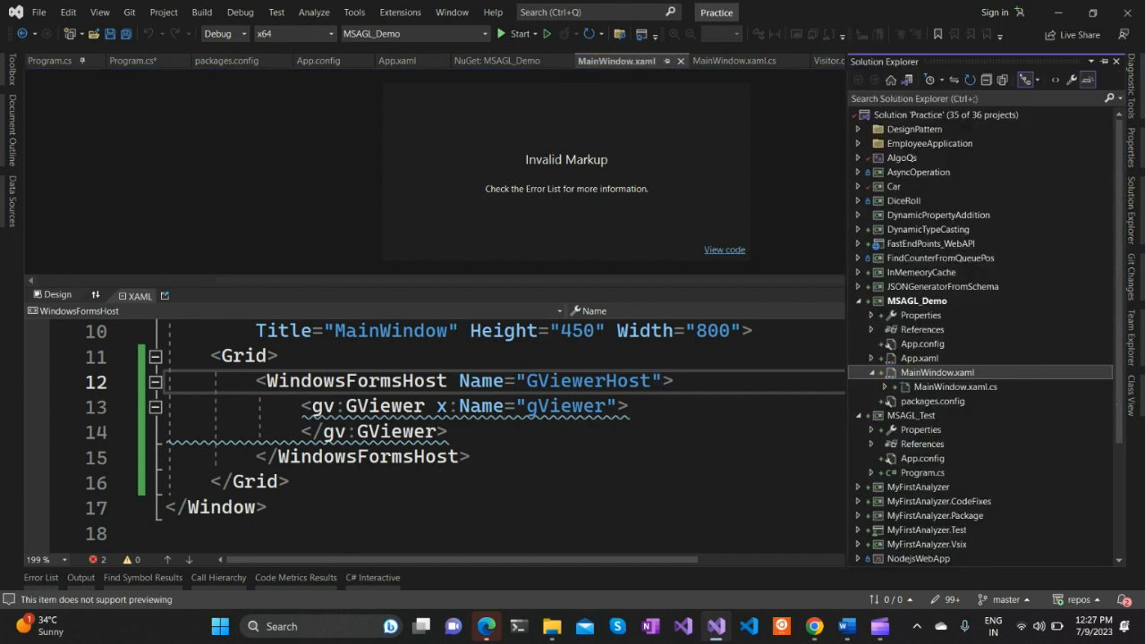
Open NuGet package management from the MSAGL_Demo project's References
left_click(922, 329)
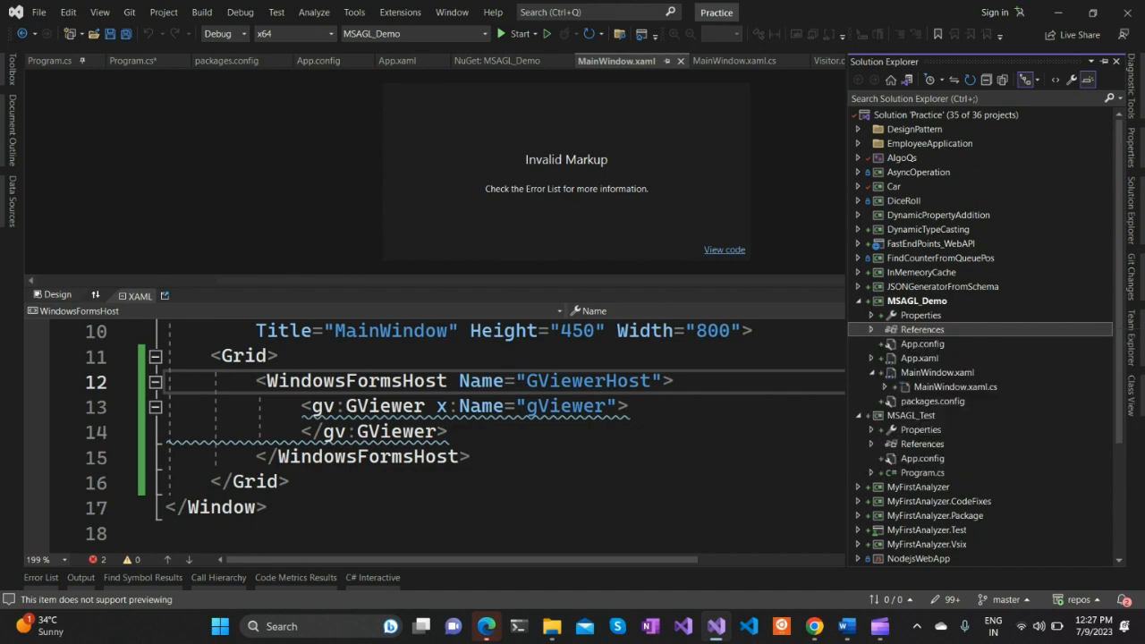
left_click(497, 60)
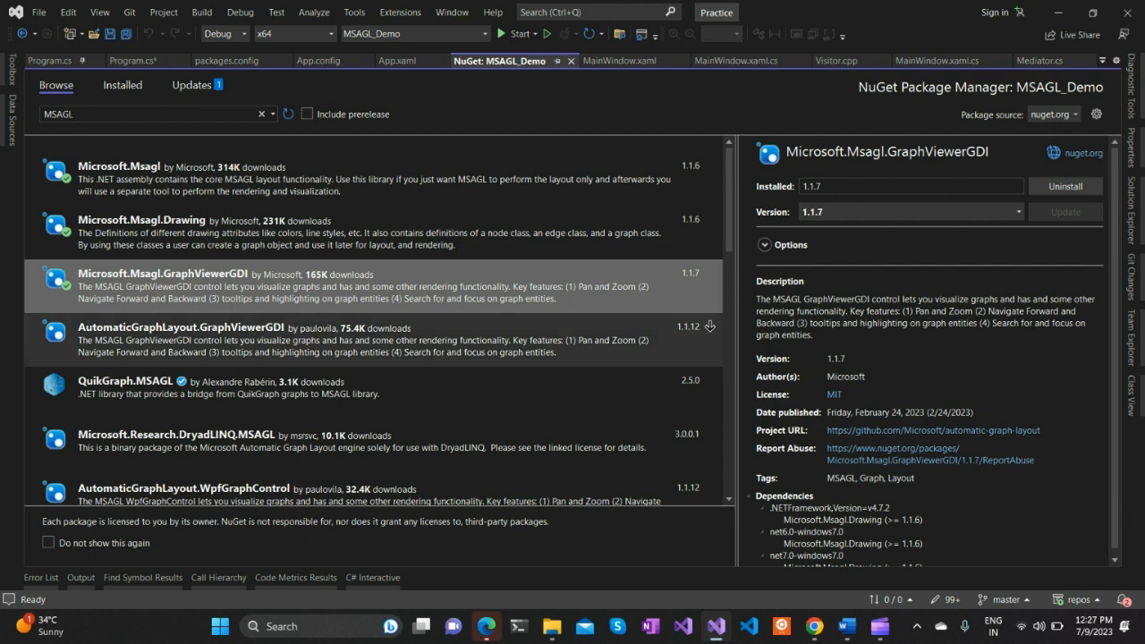
mouse_move(689, 273)
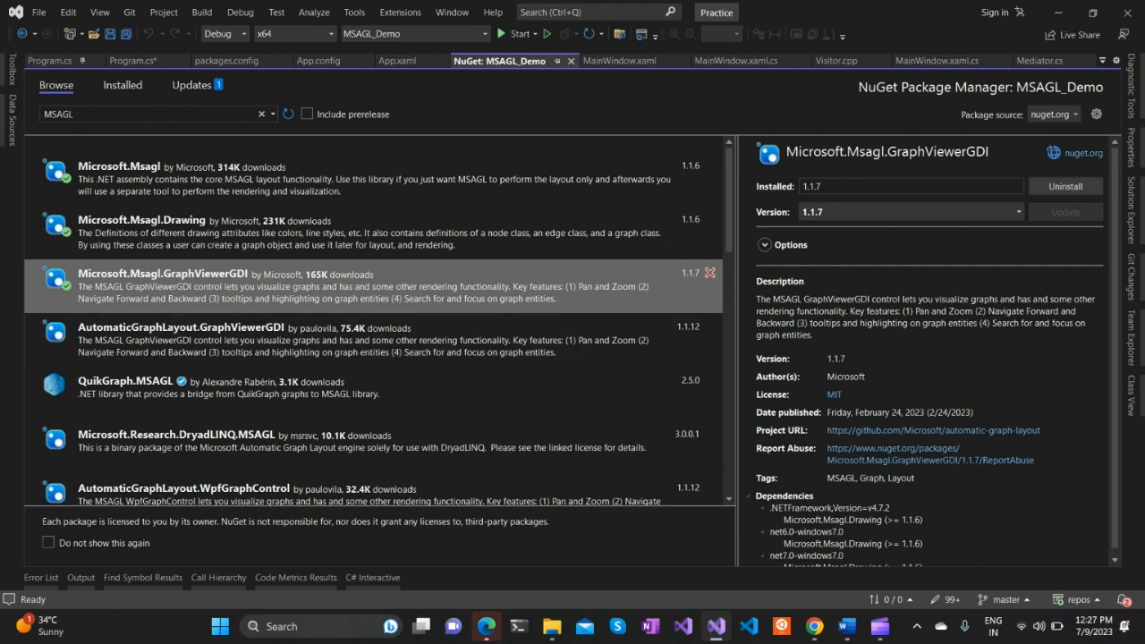
Scroll through the MSAGL NuGet Browse results and return to the top
scroll("down", 3)
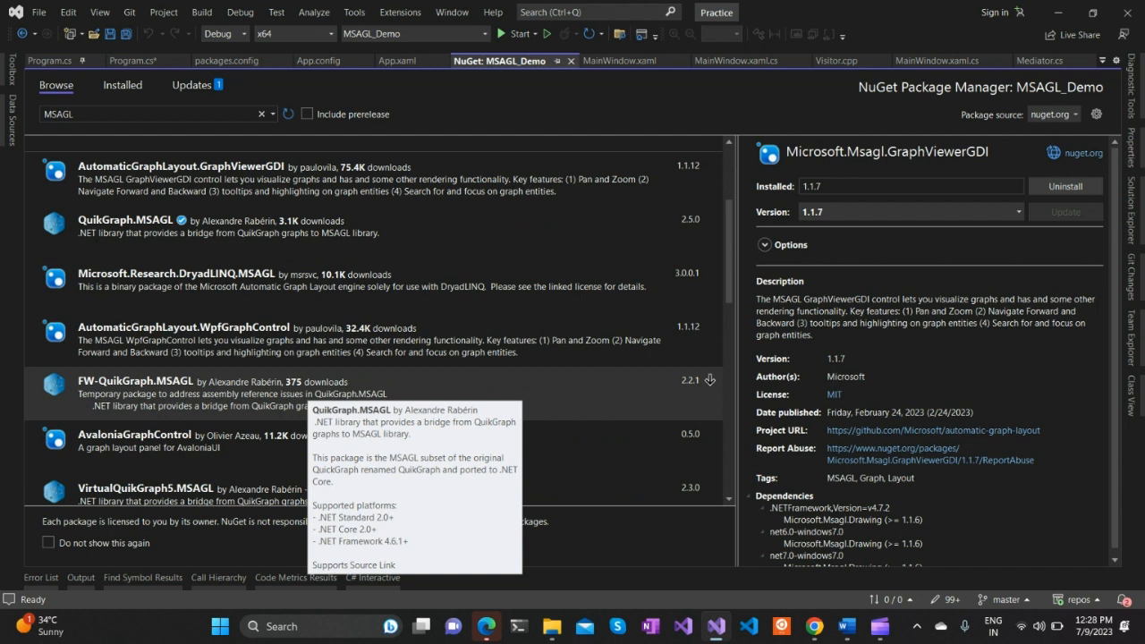
mouse_move(184, 327)
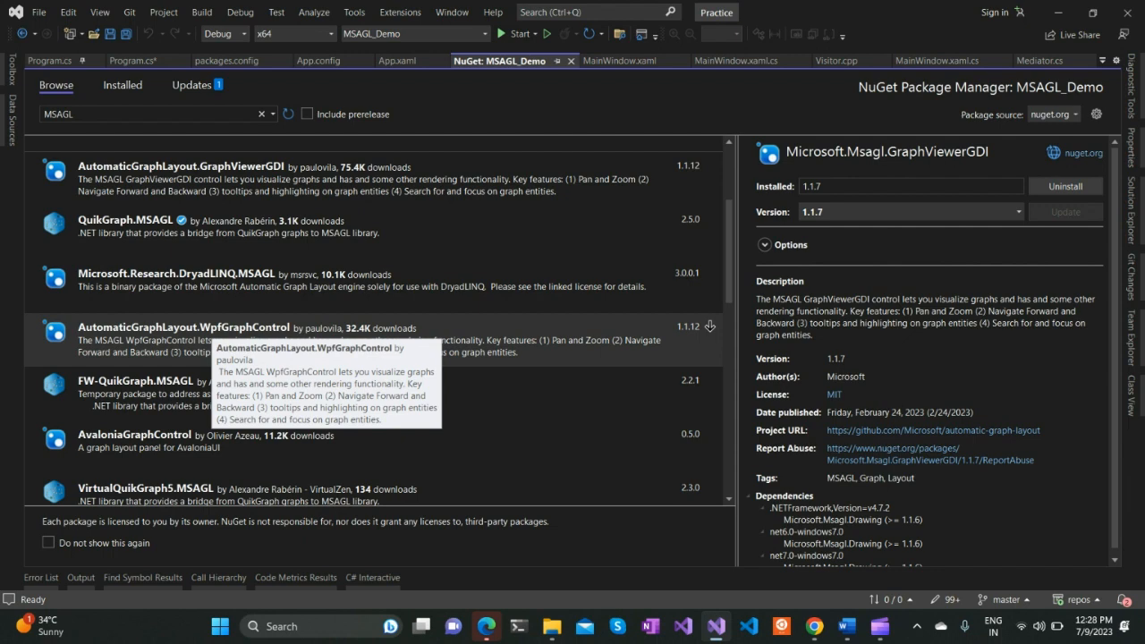
scroll("up", 3)
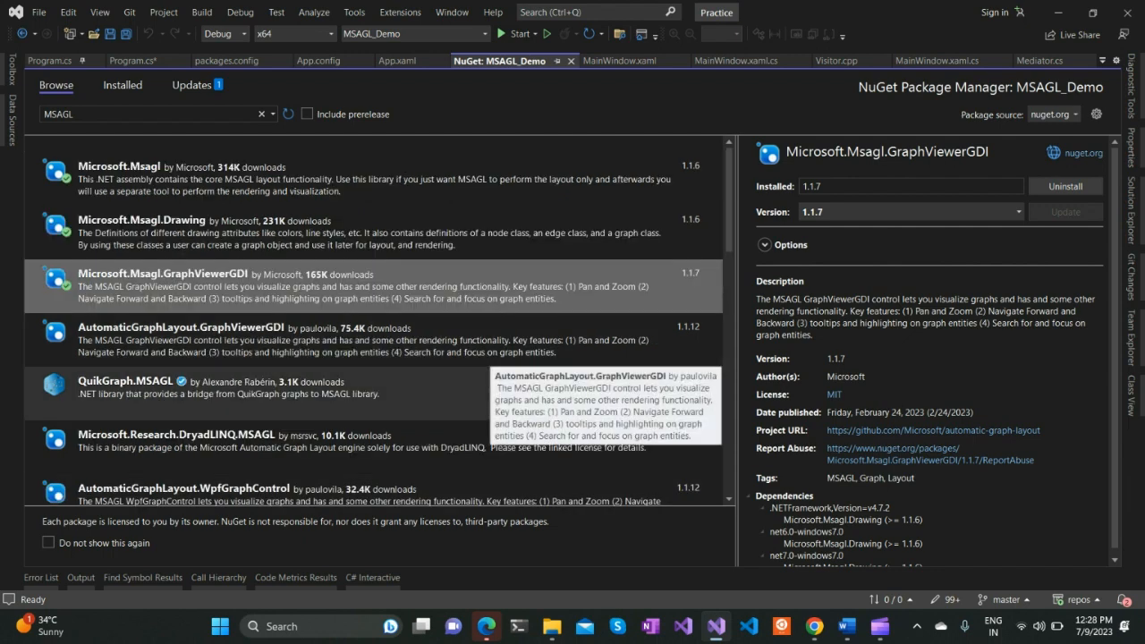
scroll("down", 3)
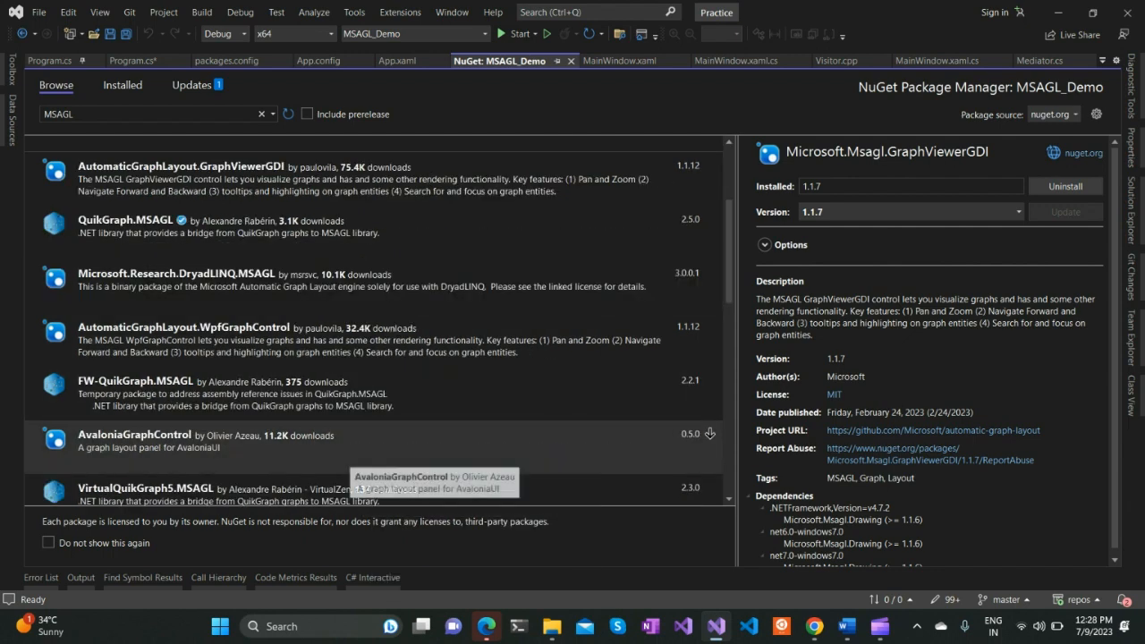
scroll("up", 3)
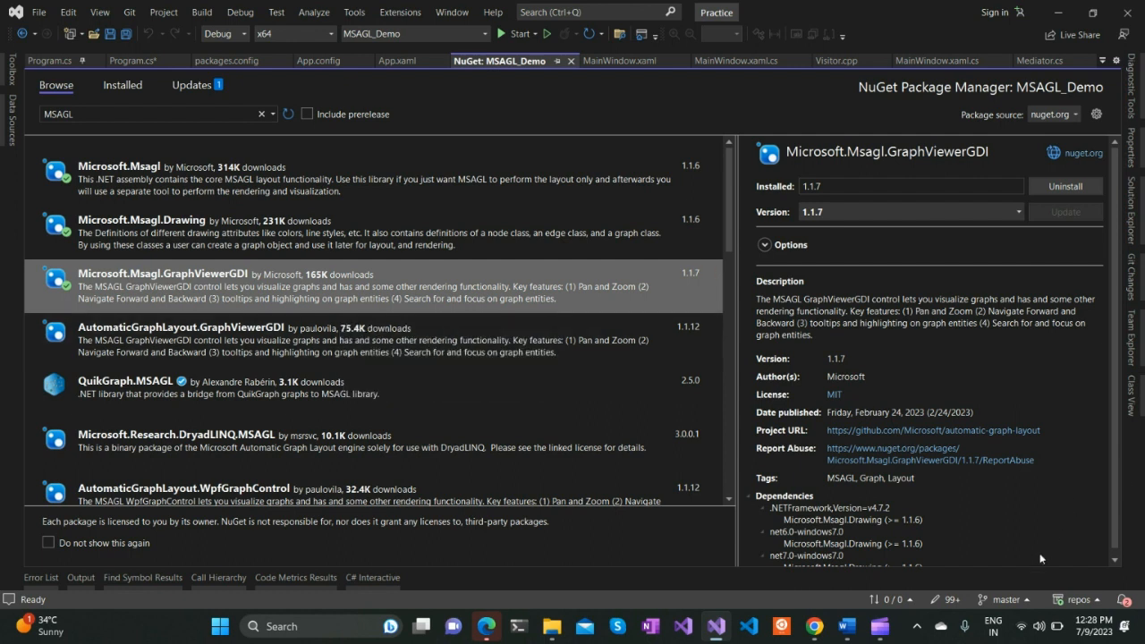
mouse_move(710, 325)
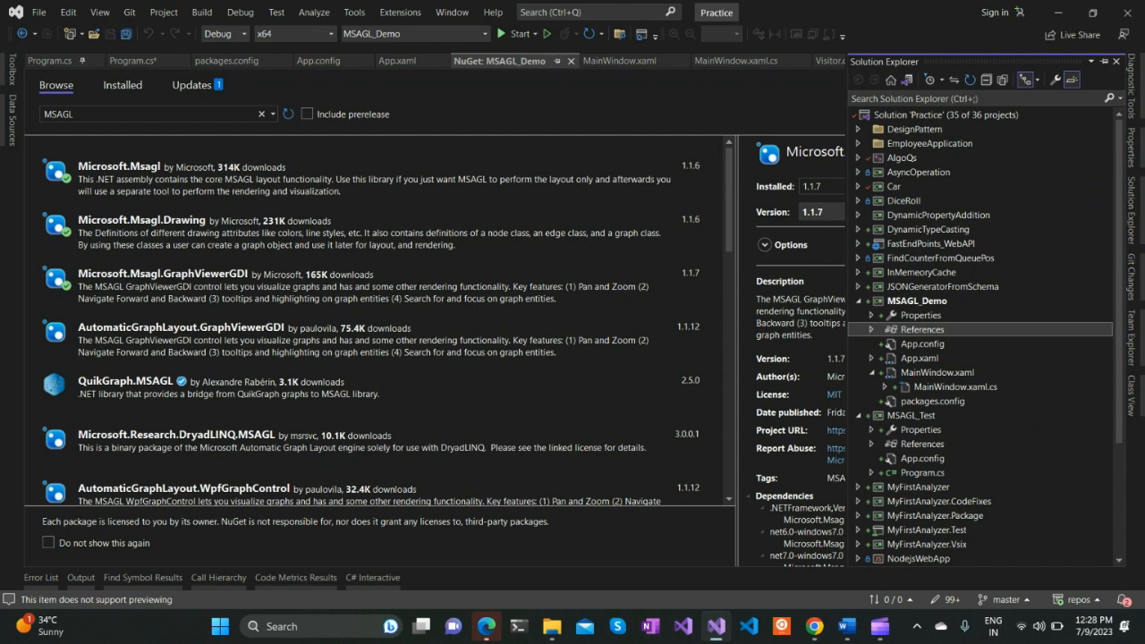
Inspect the GViewer and WindowsFormsHost tags in MainWindow.xaml, then return to MainWindow.xaml.cs
left_click(732, 61)
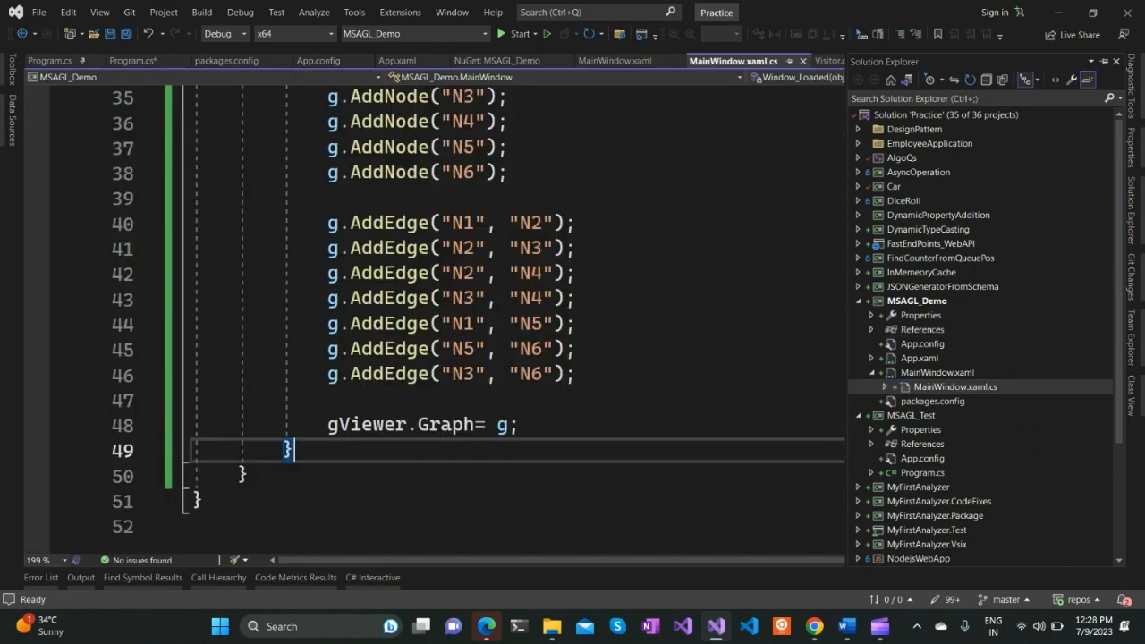
left_click(614, 60)
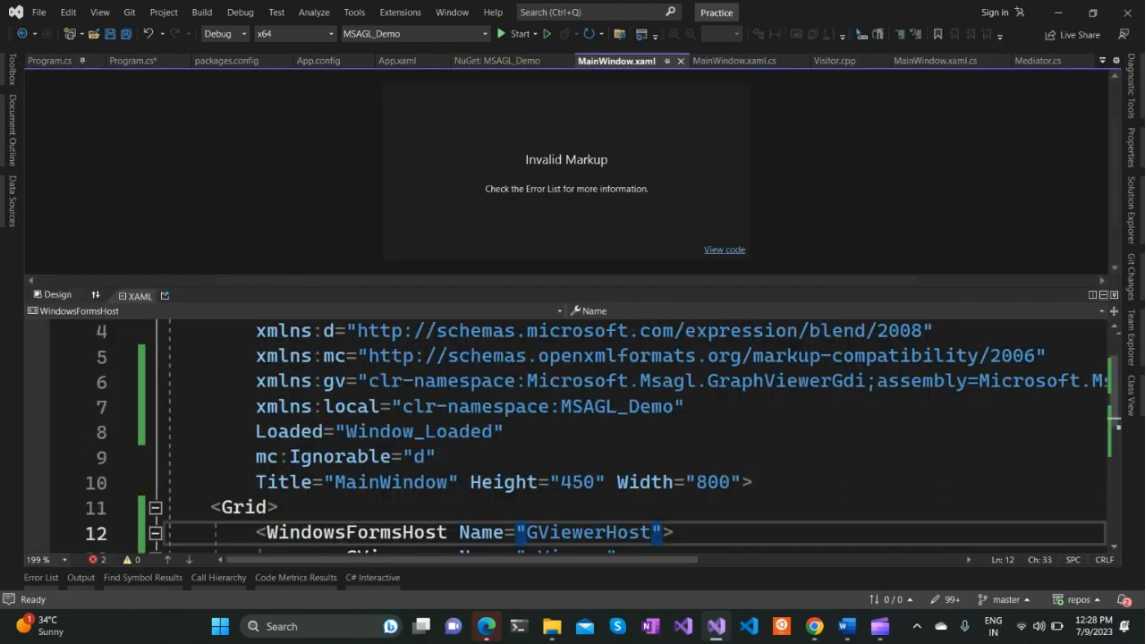
scroll("down", 3)
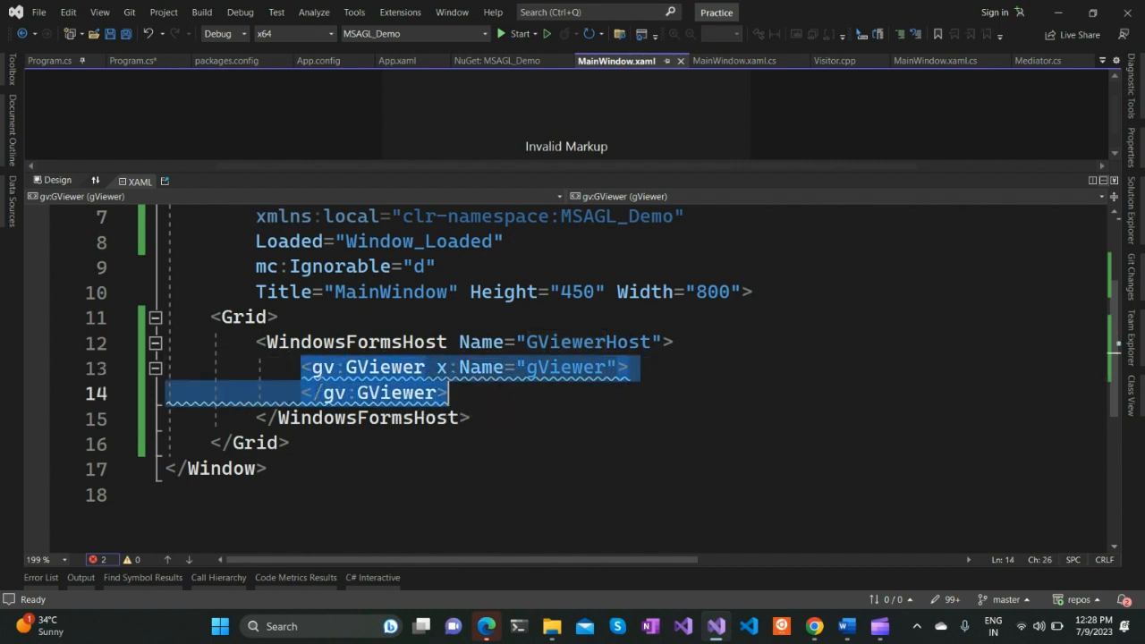
left_click(356, 342)
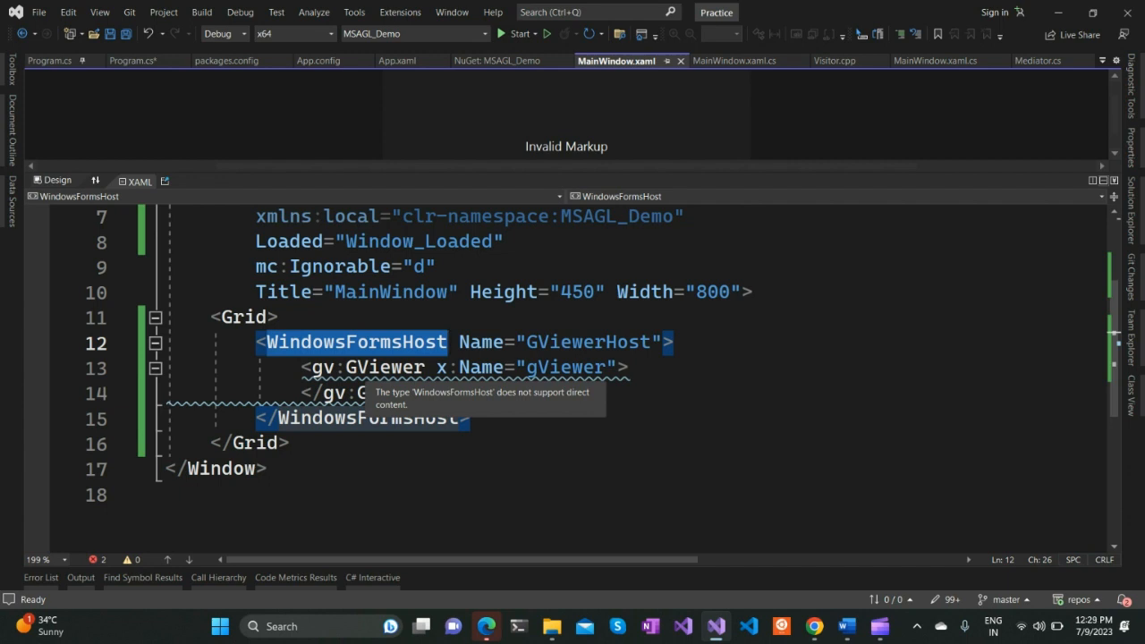
left_click(385, 367)
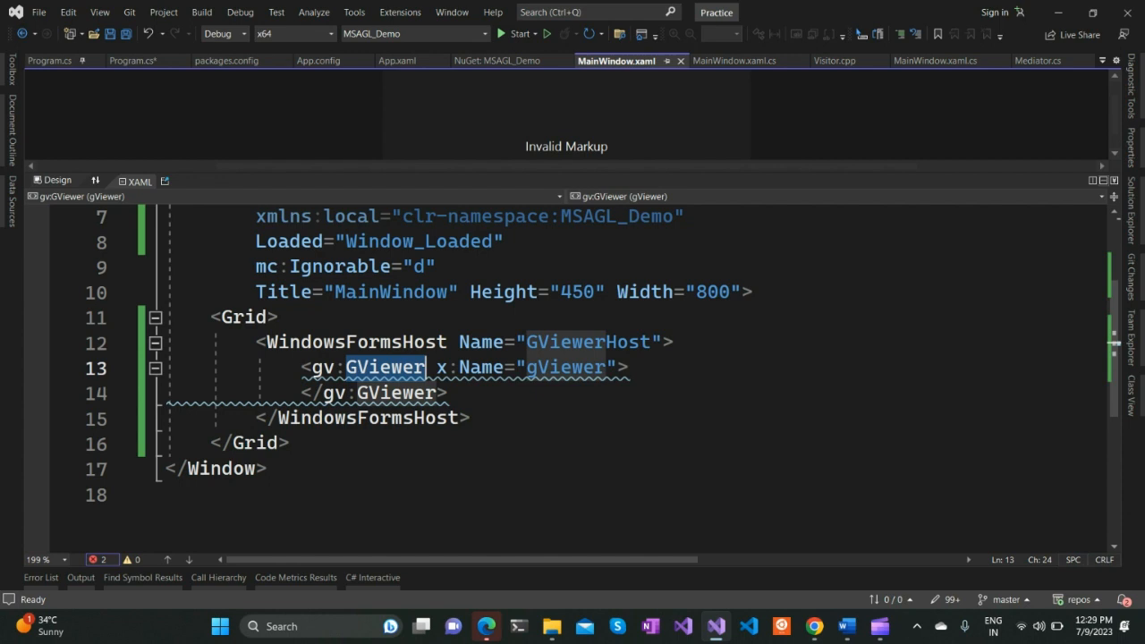
left_click(734, 60)
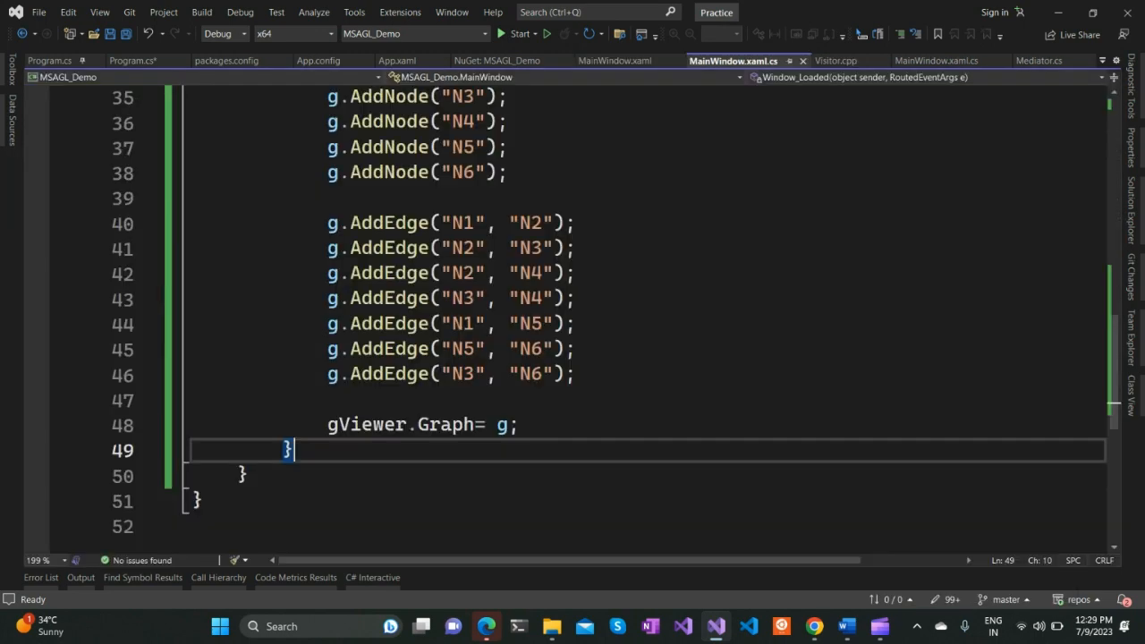
scroll("up", 3)
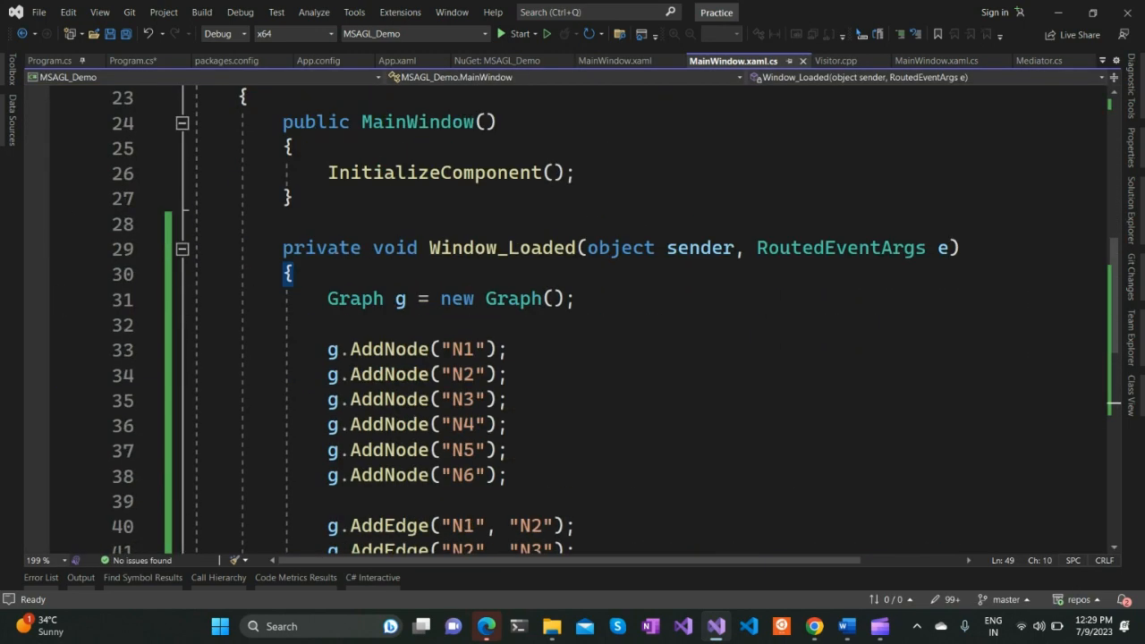
double_click(502, 247)
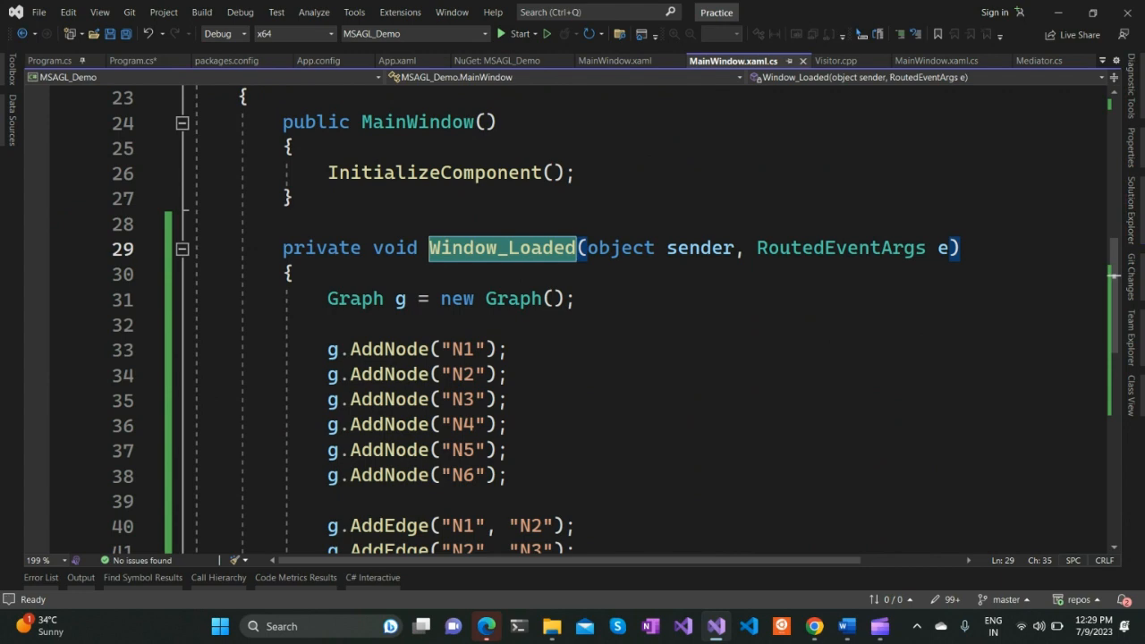
left_click(614, 60)
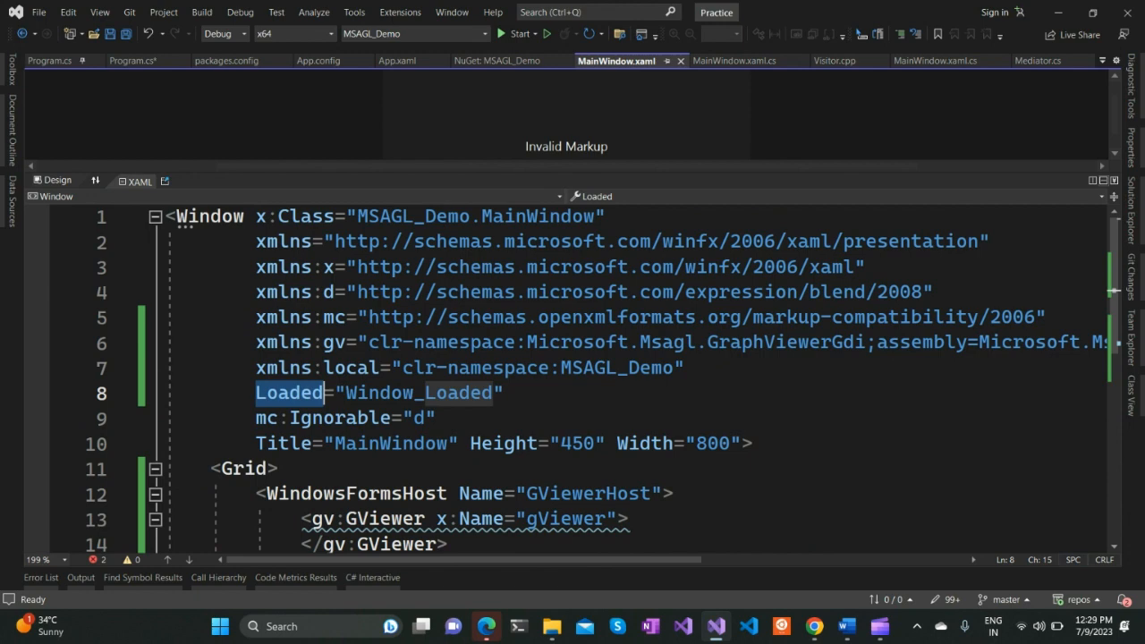
double_click(417, 392)
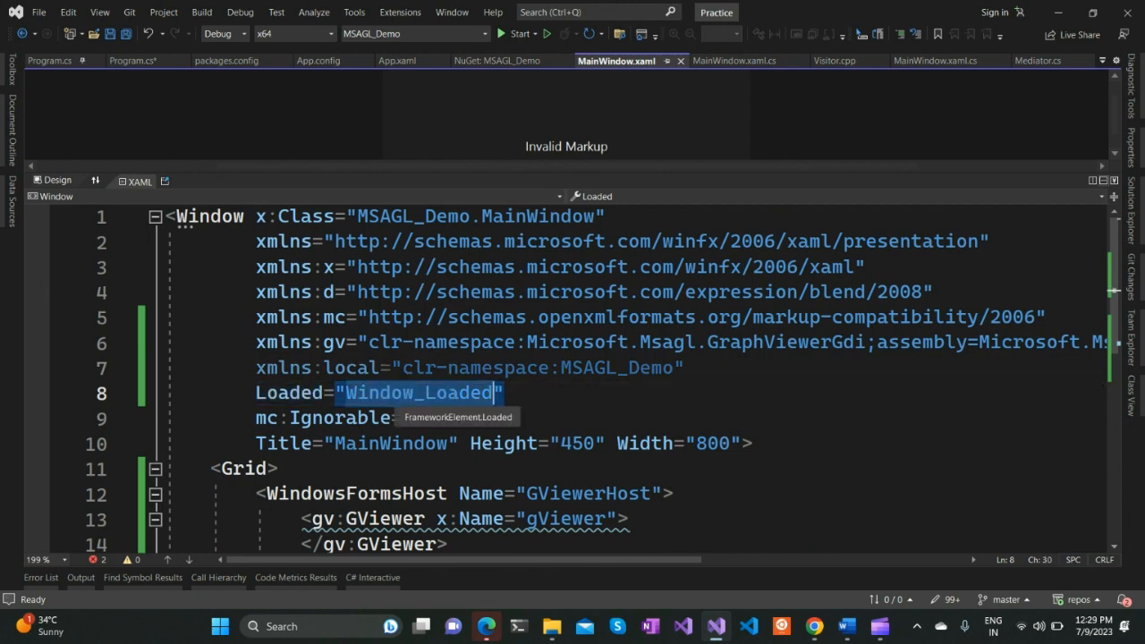
left_click(733, 60)
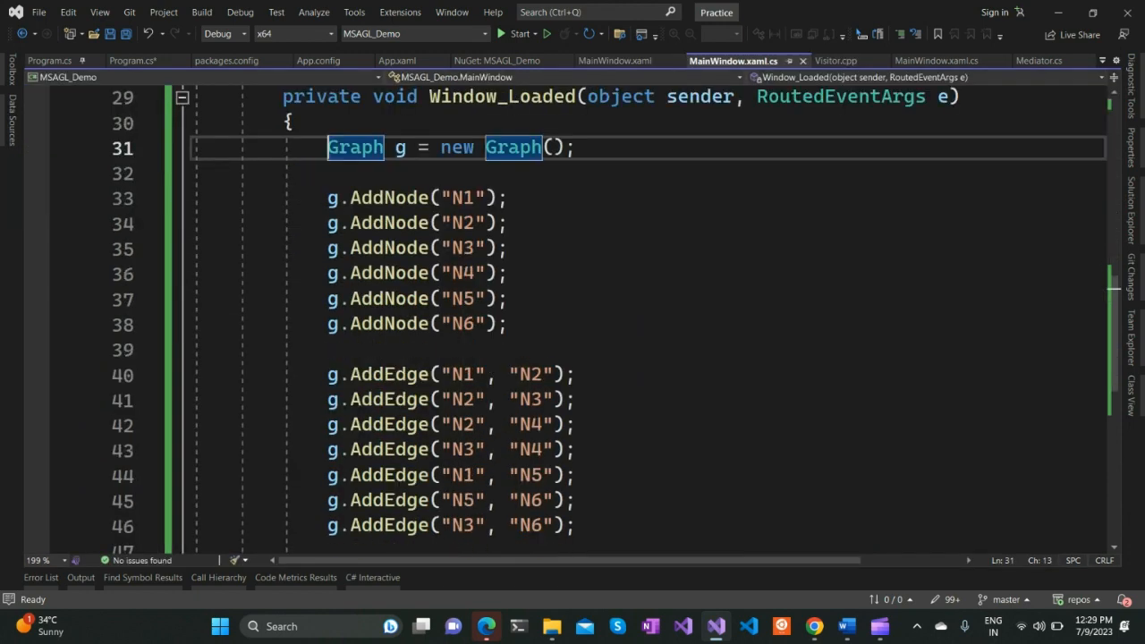
mouse_move(512, 148)
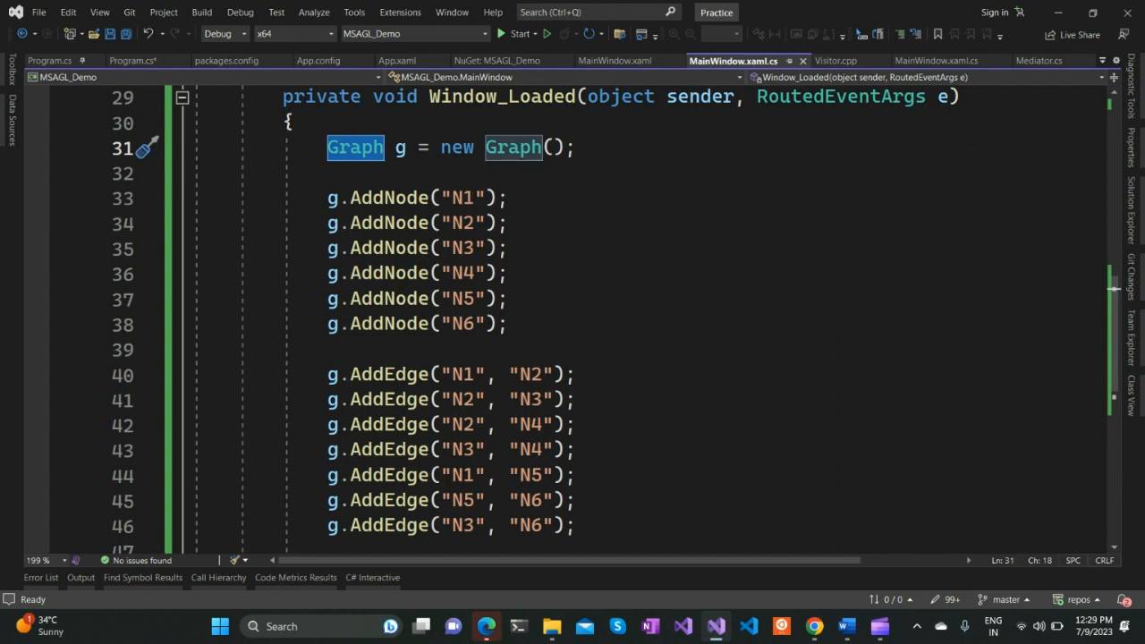
left_click_drag(327, 198, 439, 222)
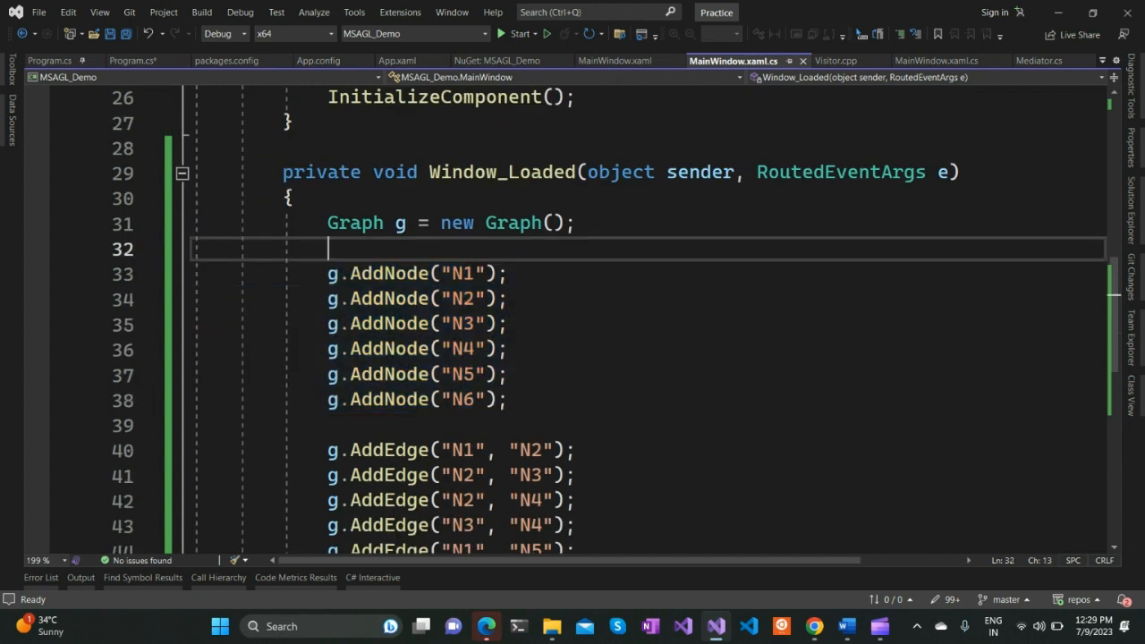
Add '//Add Nodes' and 'relationship between the nodes' comments to Window_Loaded
type("//")
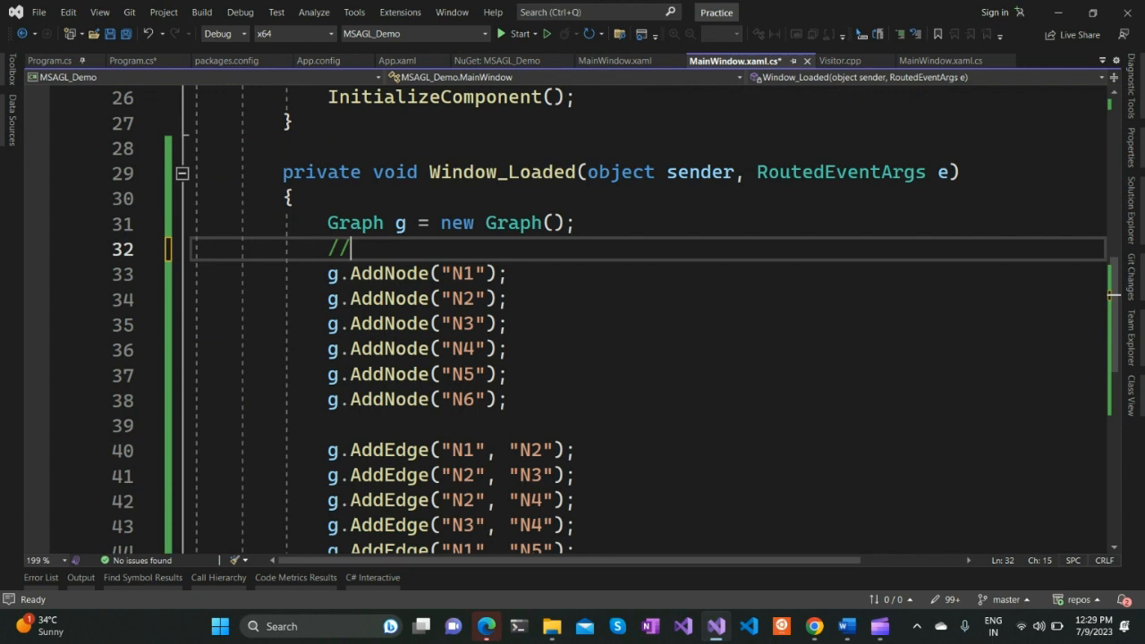
type("Add")
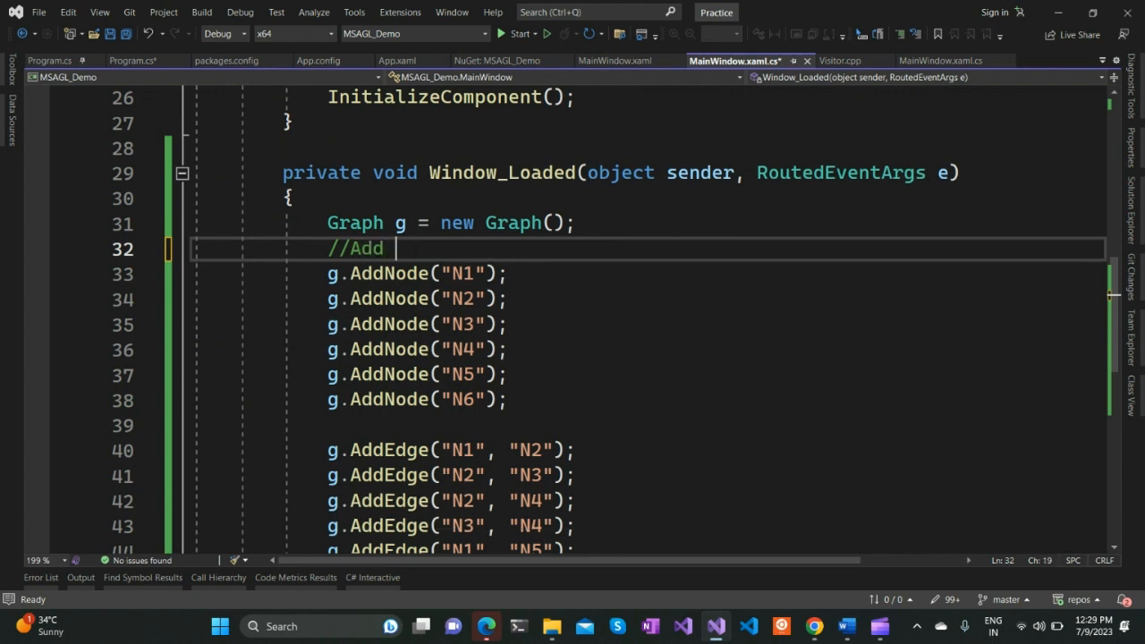
type("Nodes")
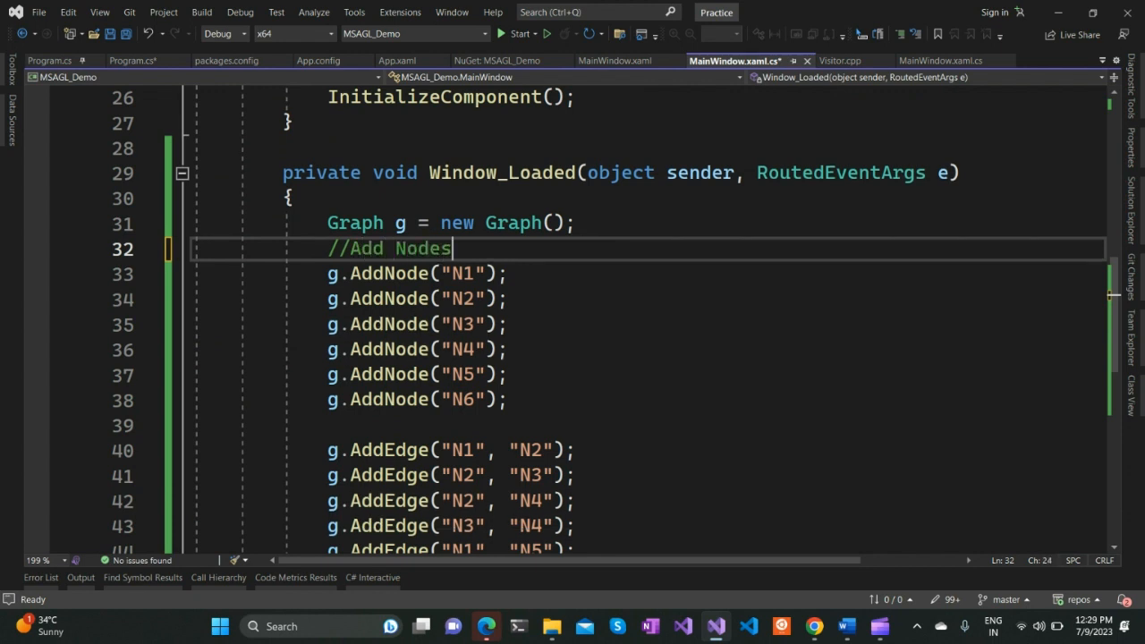
type("//Add the re")
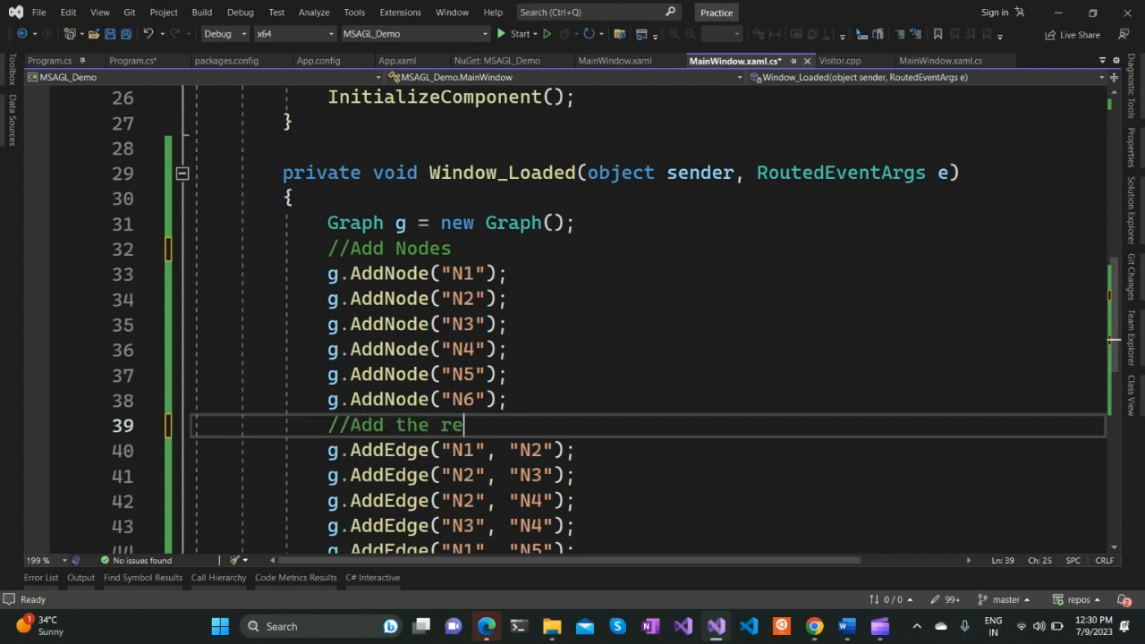
type("lationship")
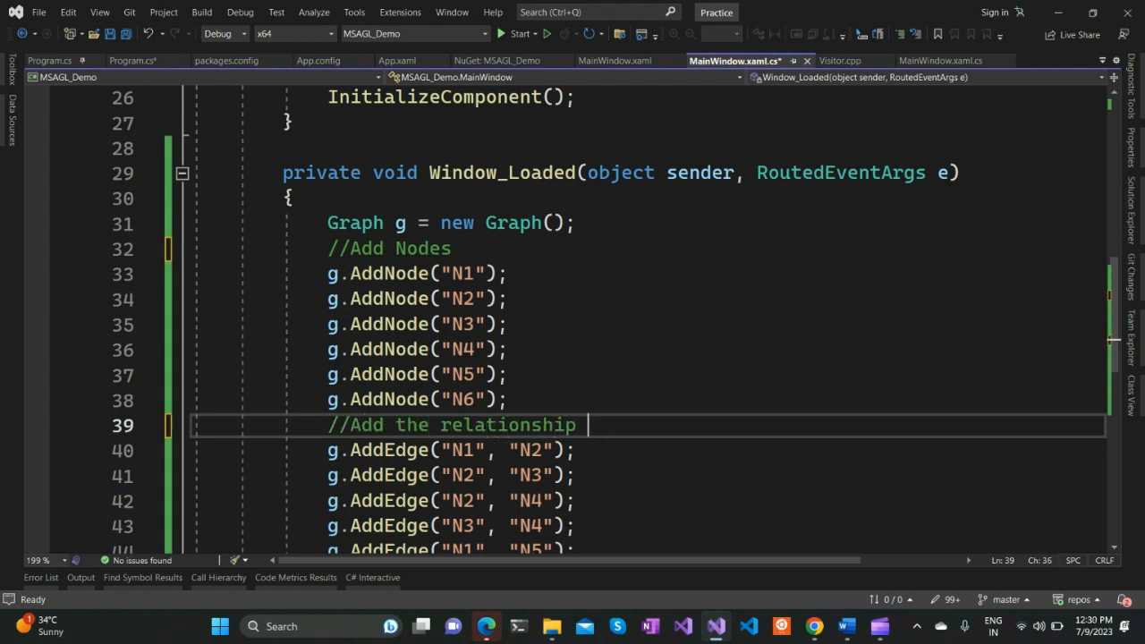
type("between the")
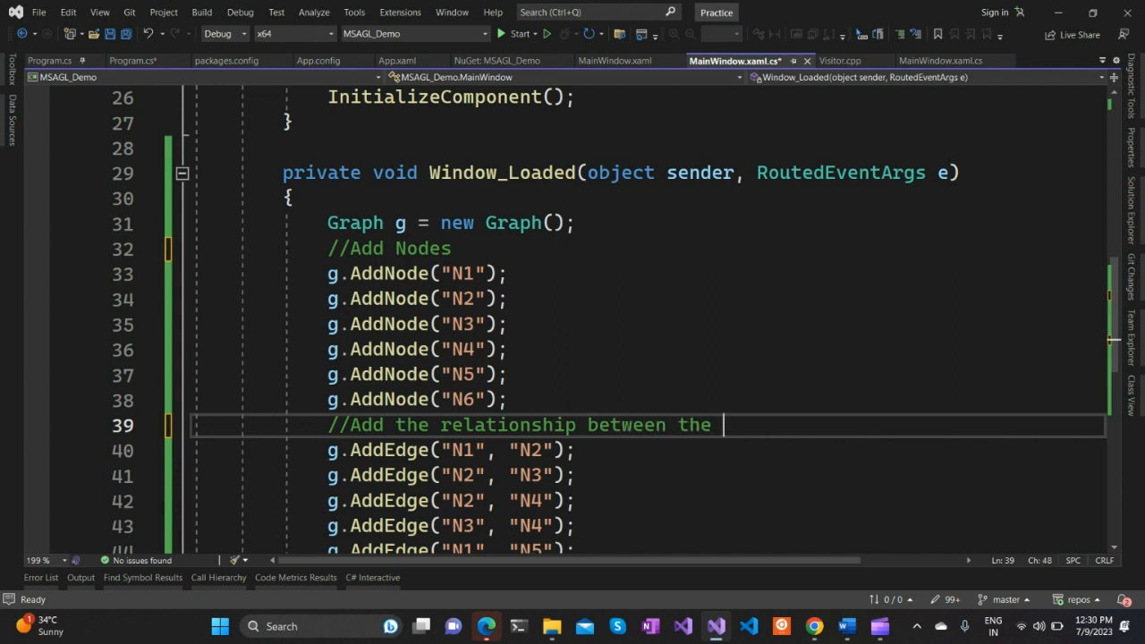
type("nodes")
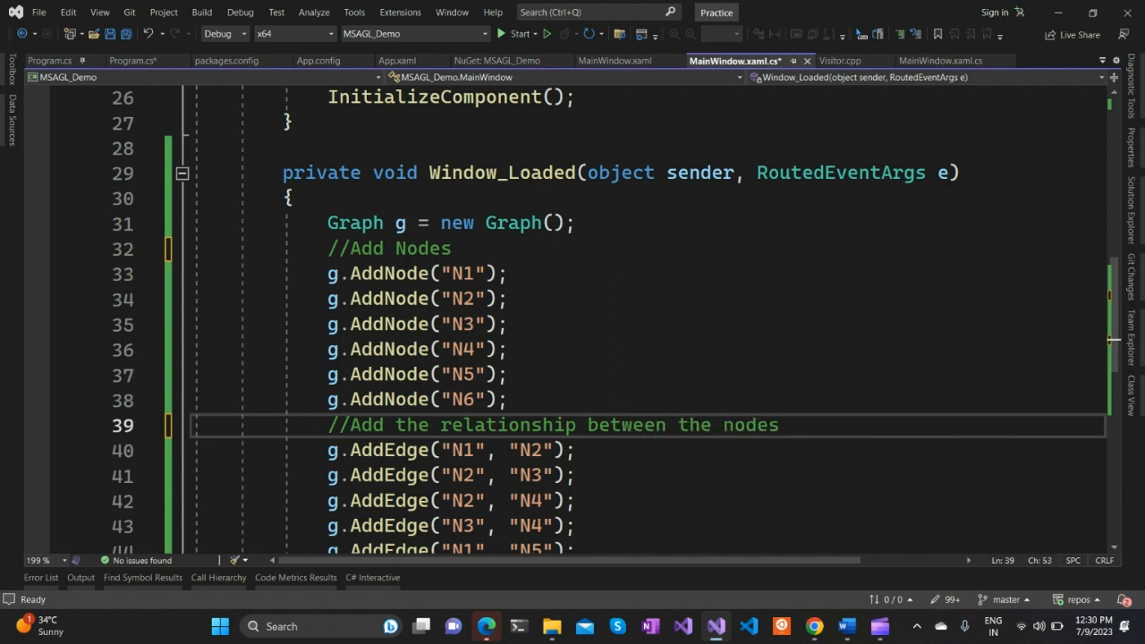
Select the six AddNode lines and the AddEdge method name to review them
scroll("down", 3)
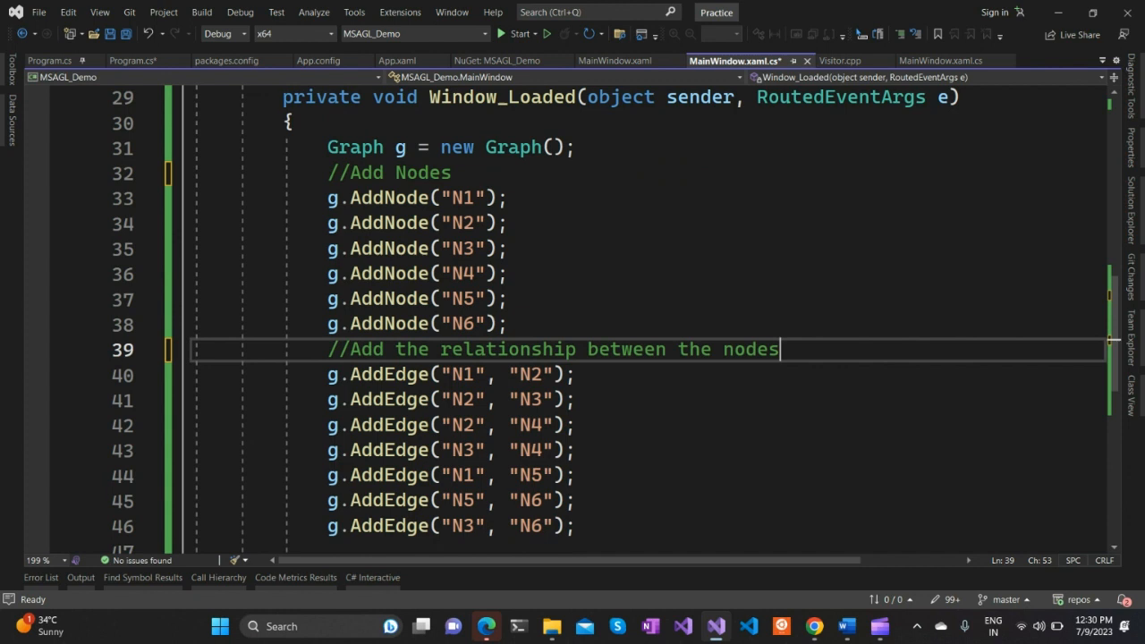
left_click_drag(328, 198, 505, 273)
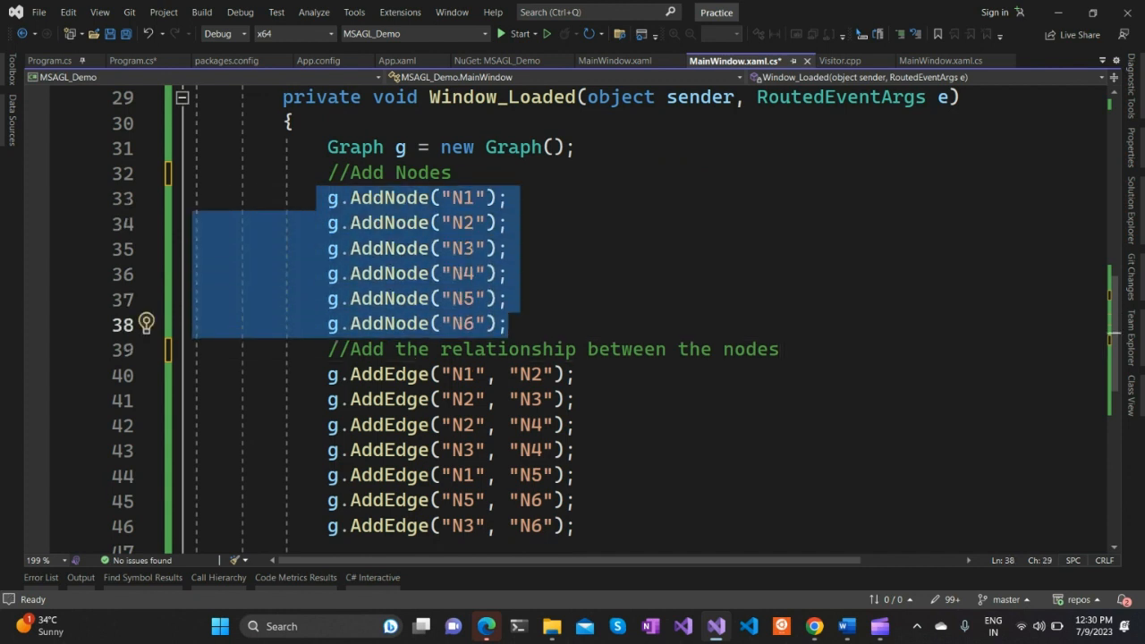
scroll("down", 3)
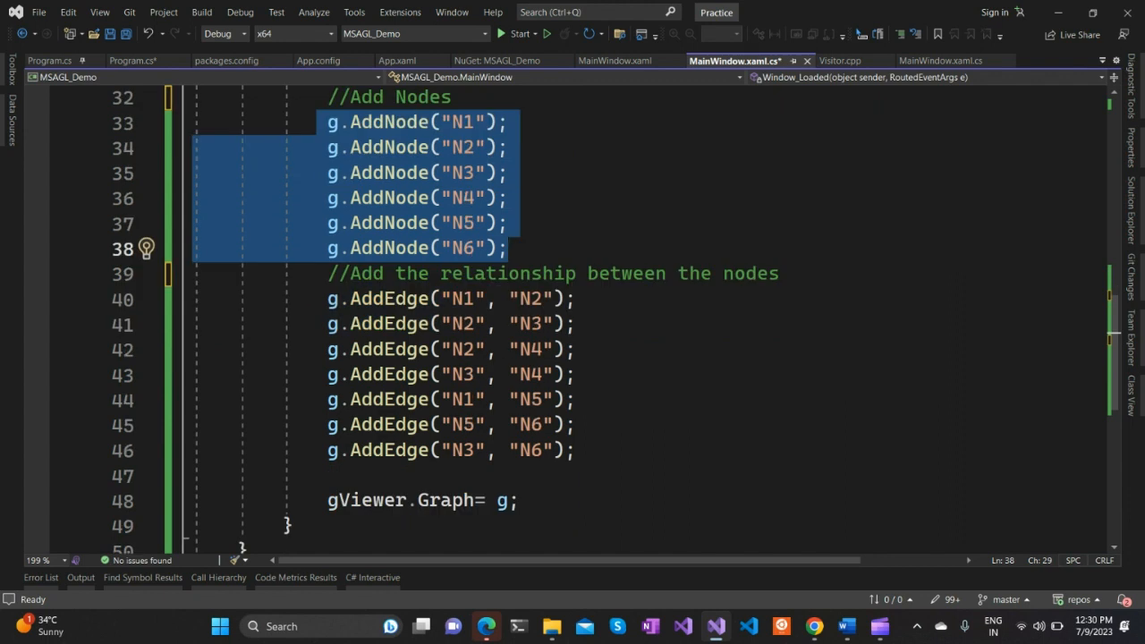
double_click(388, 298)
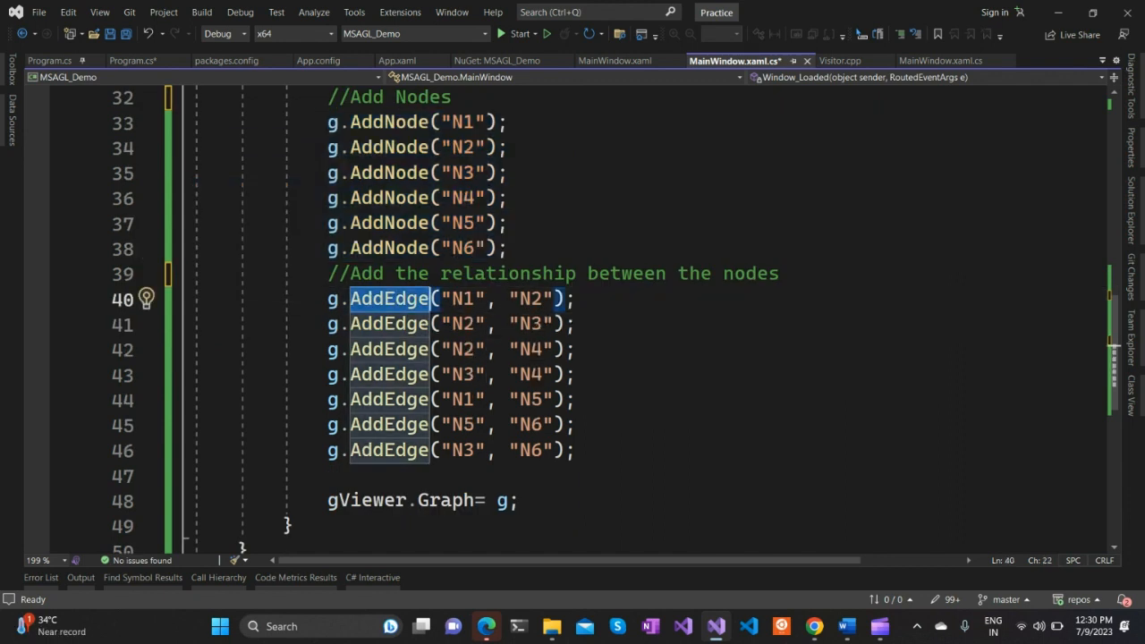
scroll("down", 3)
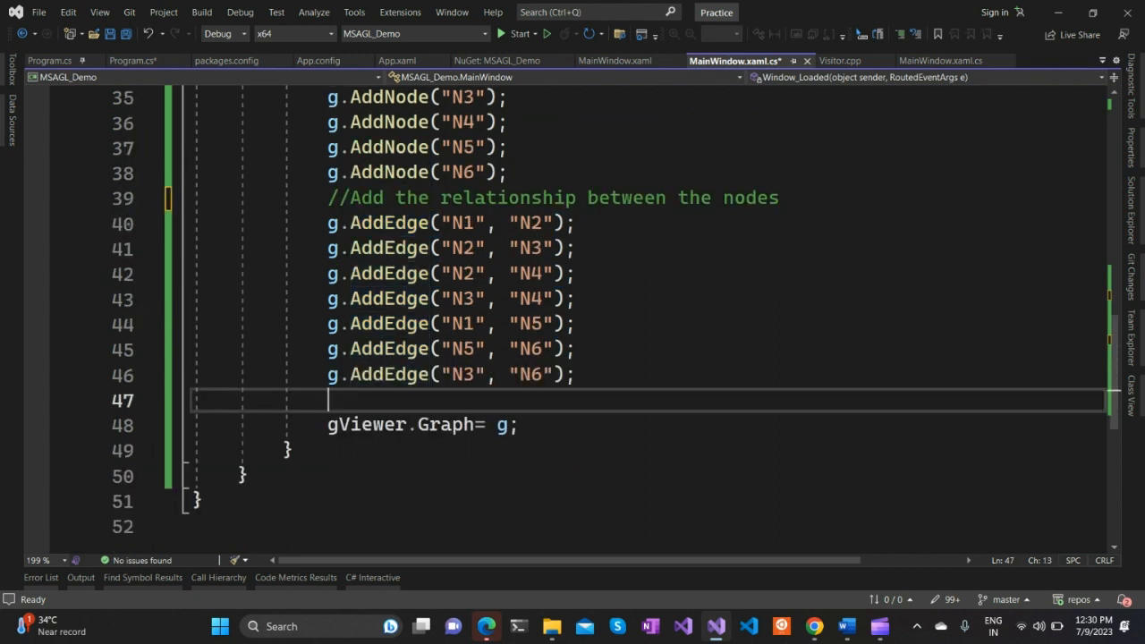
Add a '//Set the Graph Prop' comment above gViewer.Graph = g
type("//Set")
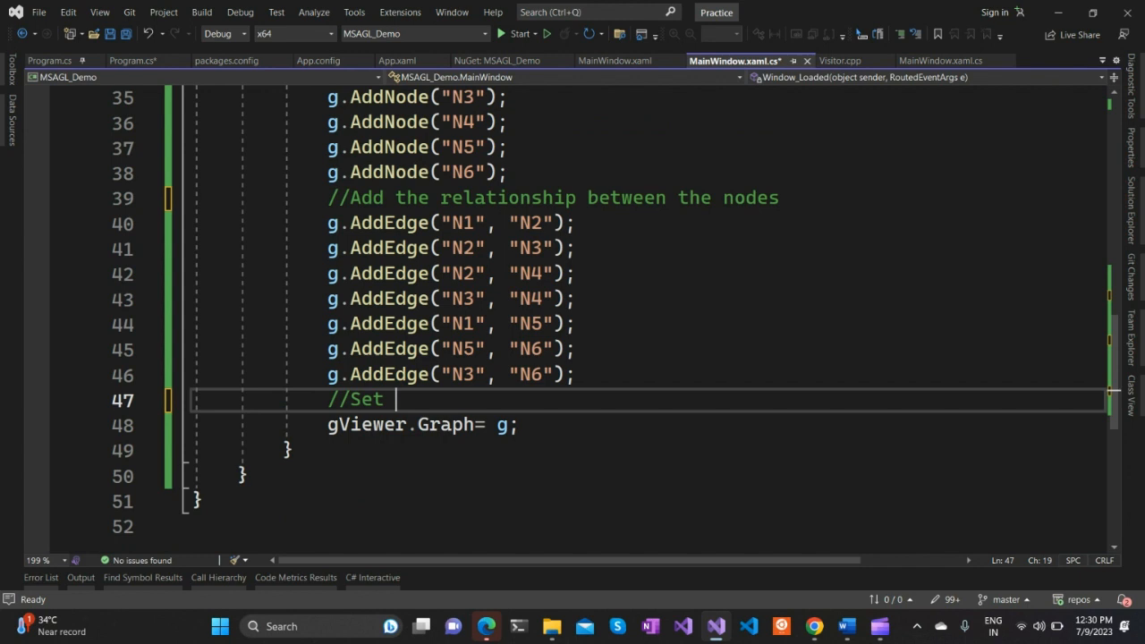
type("the Grap")
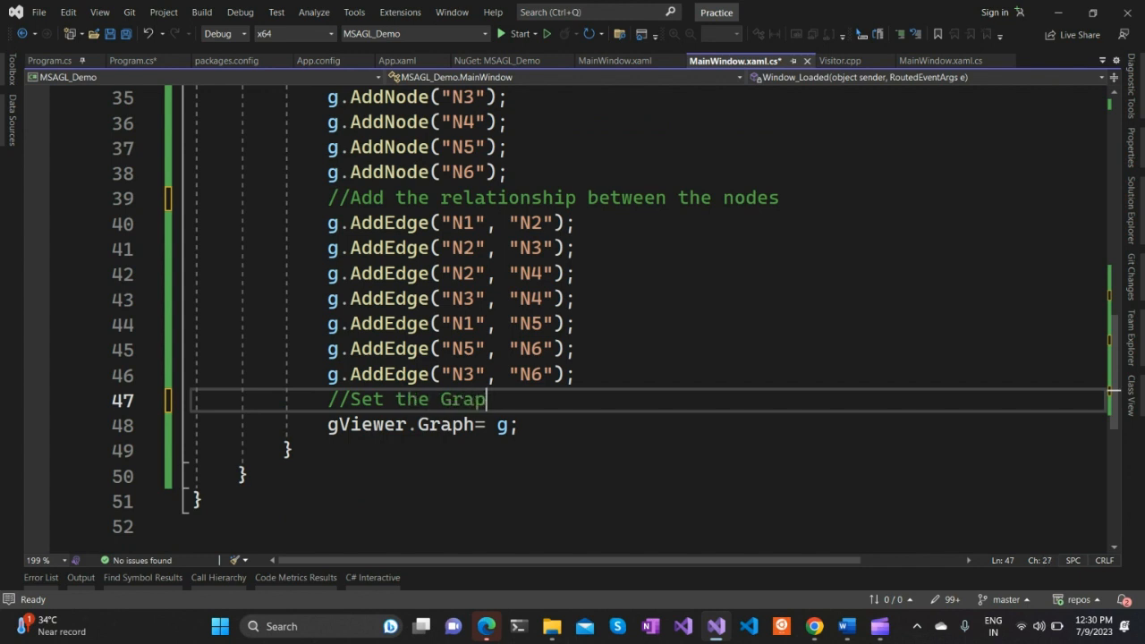
type("h")
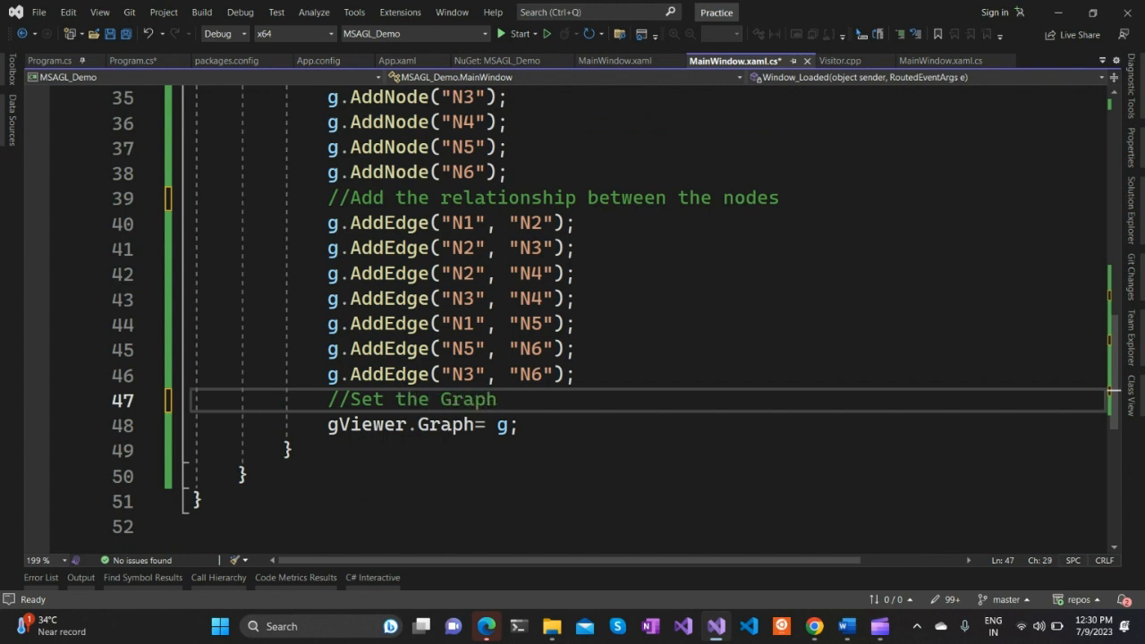
type("Prop")
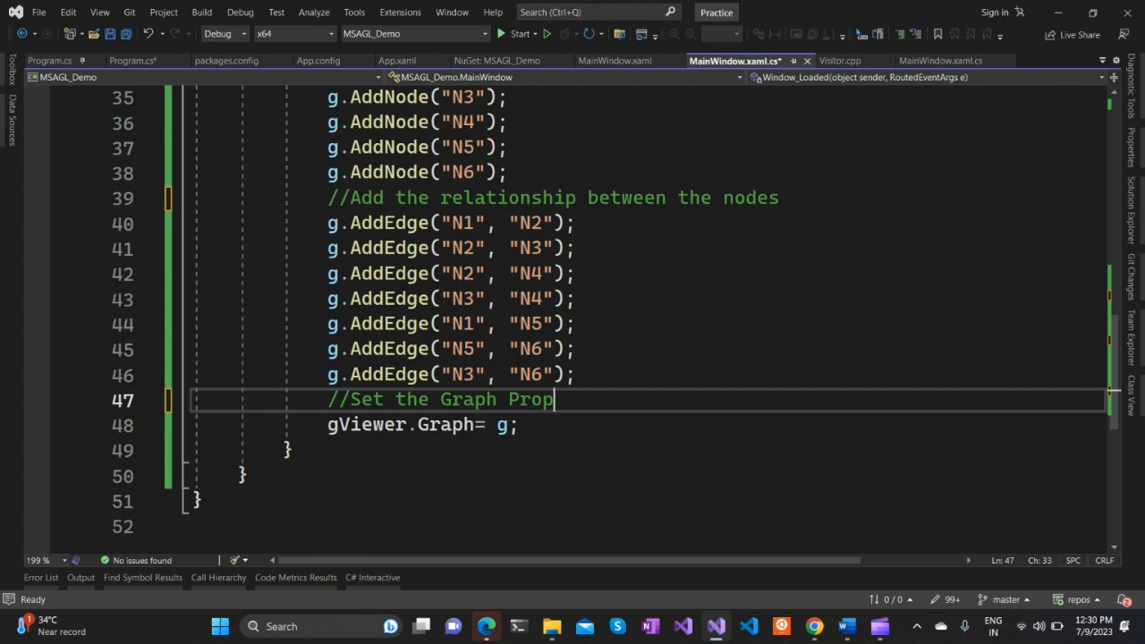
double_click(366, 424)
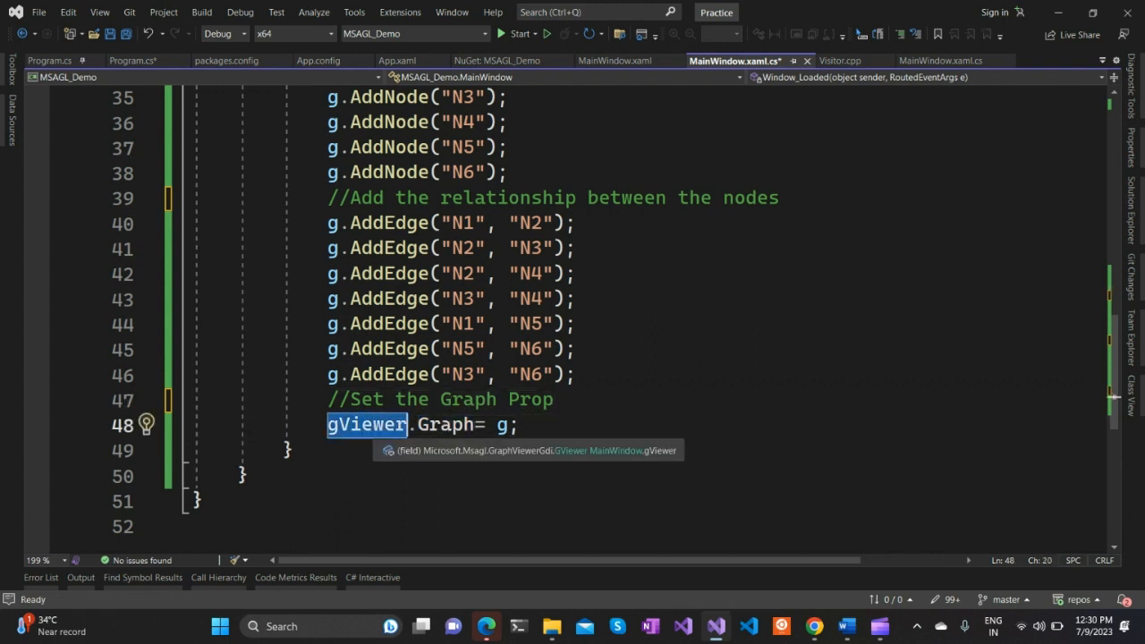
left_click(615, 60)
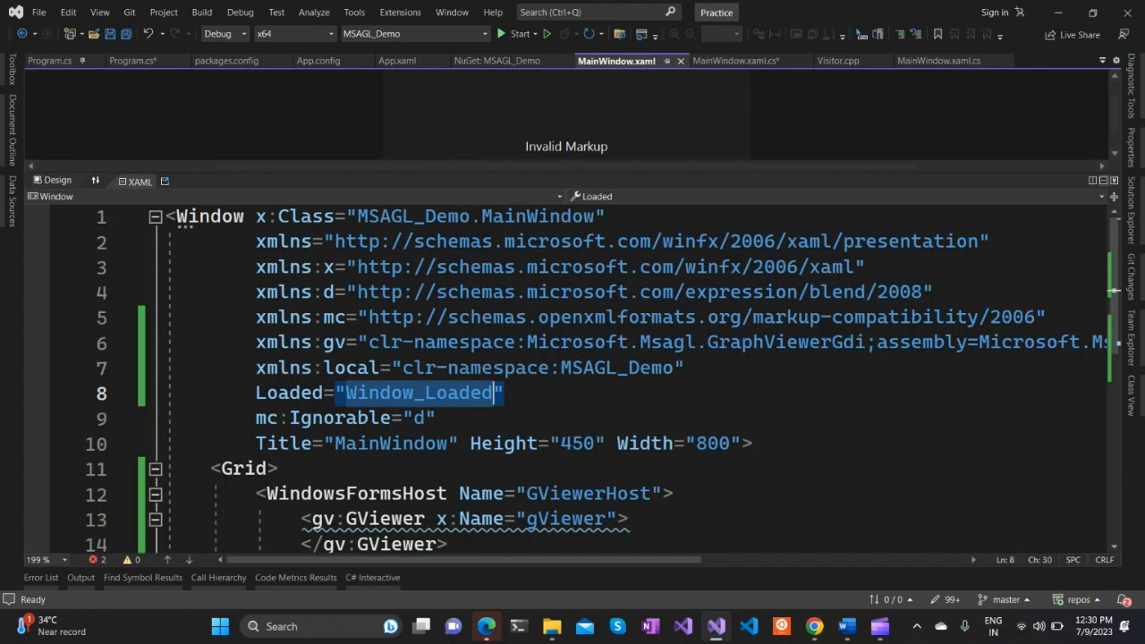
scroll("down", 3)
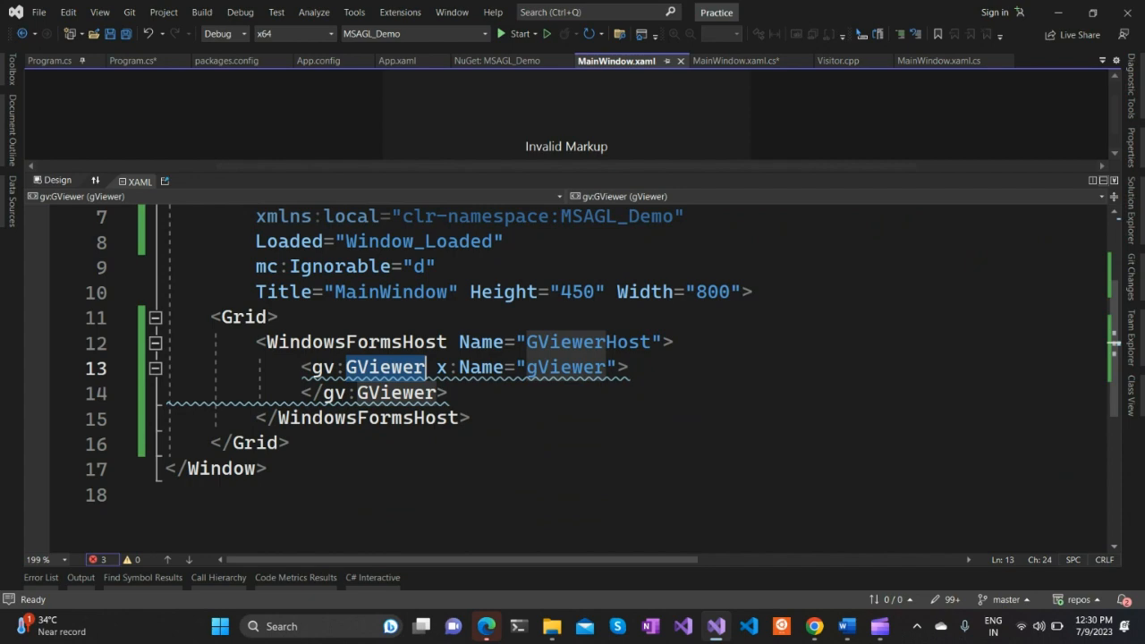
left_click(735, 60)
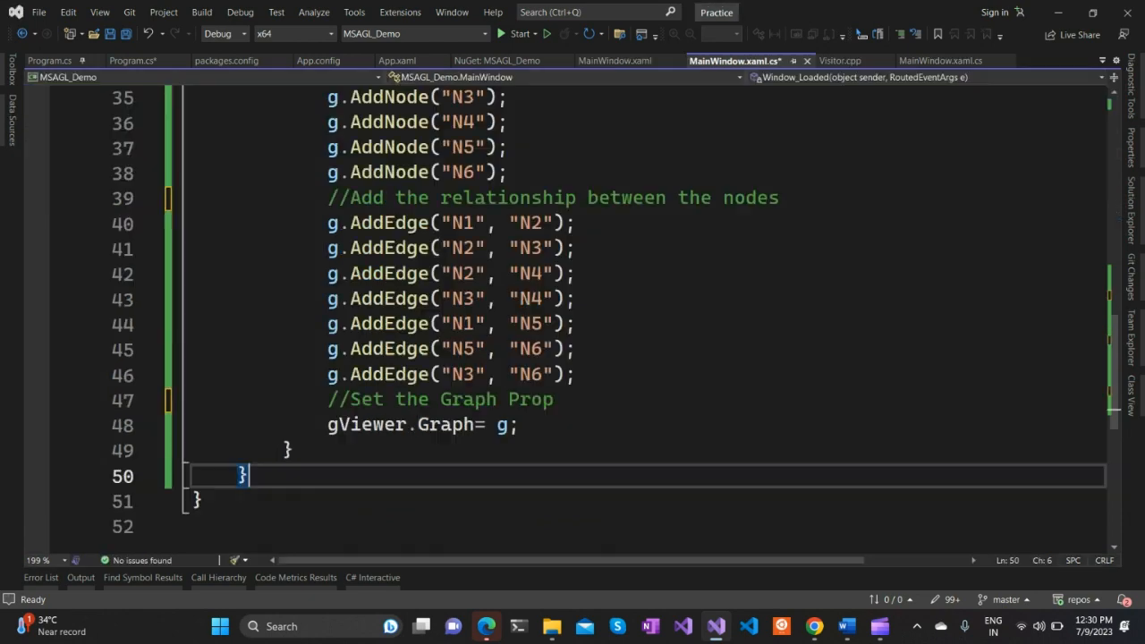
double_click(366, 424)
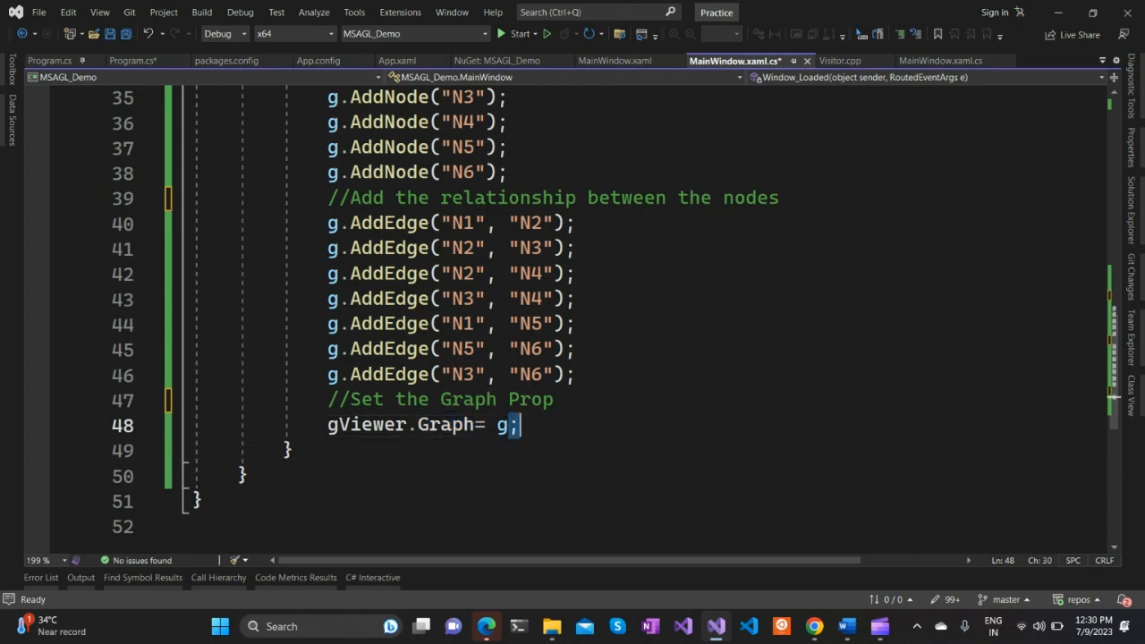
double_click(506, 424)
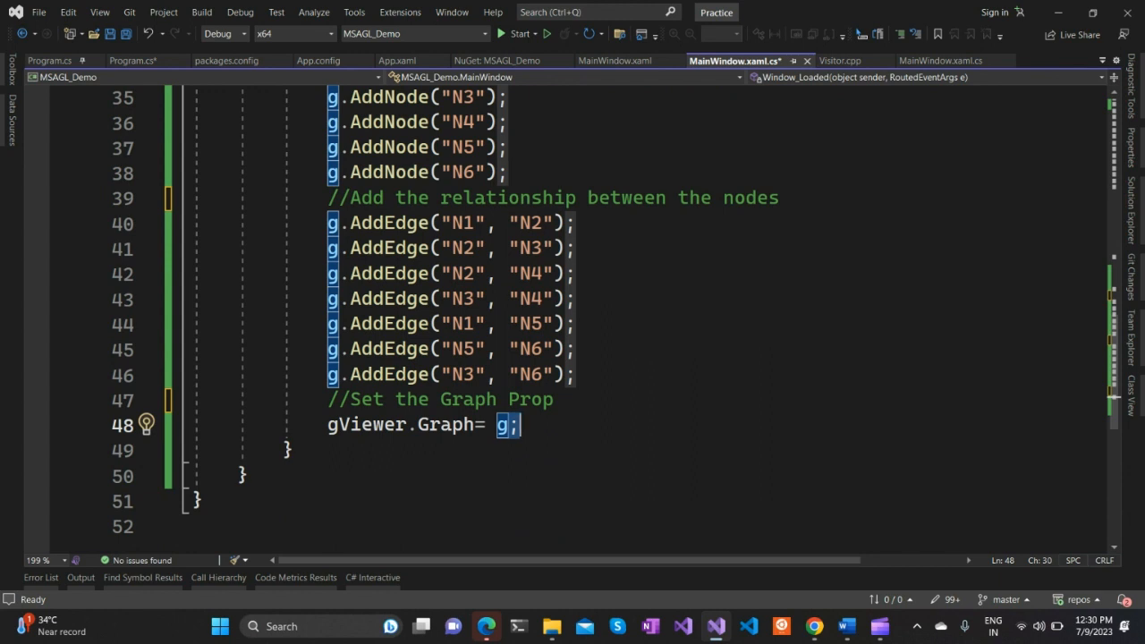
scroll("up", 3)
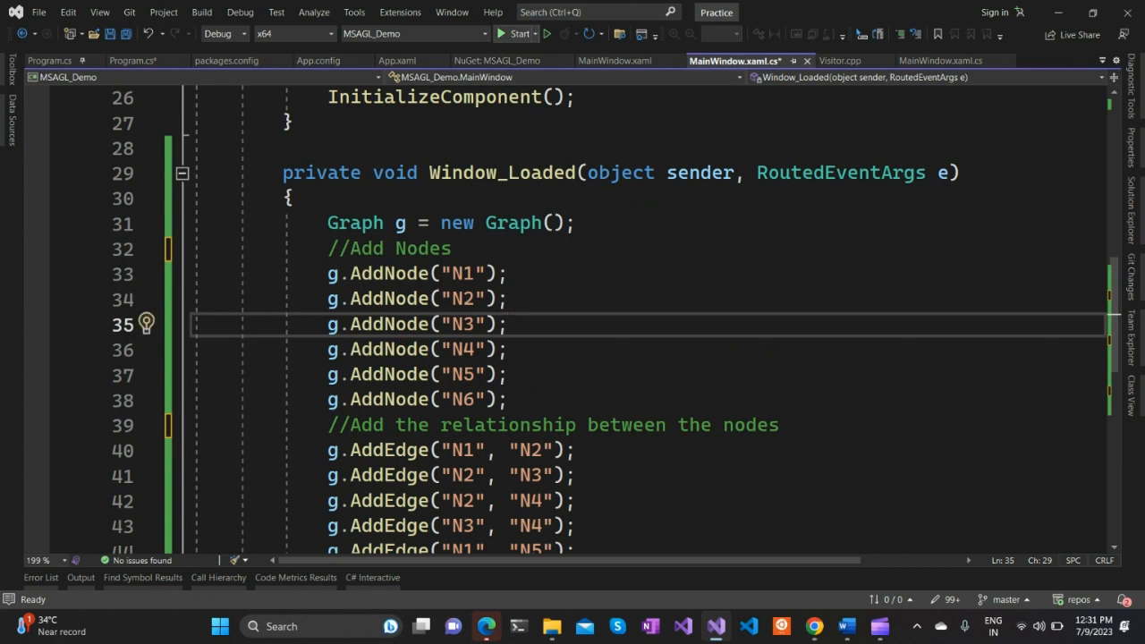
Start debugging MSAGL_Demo from the toolbar to launch its graph window
left_click(519, 33)
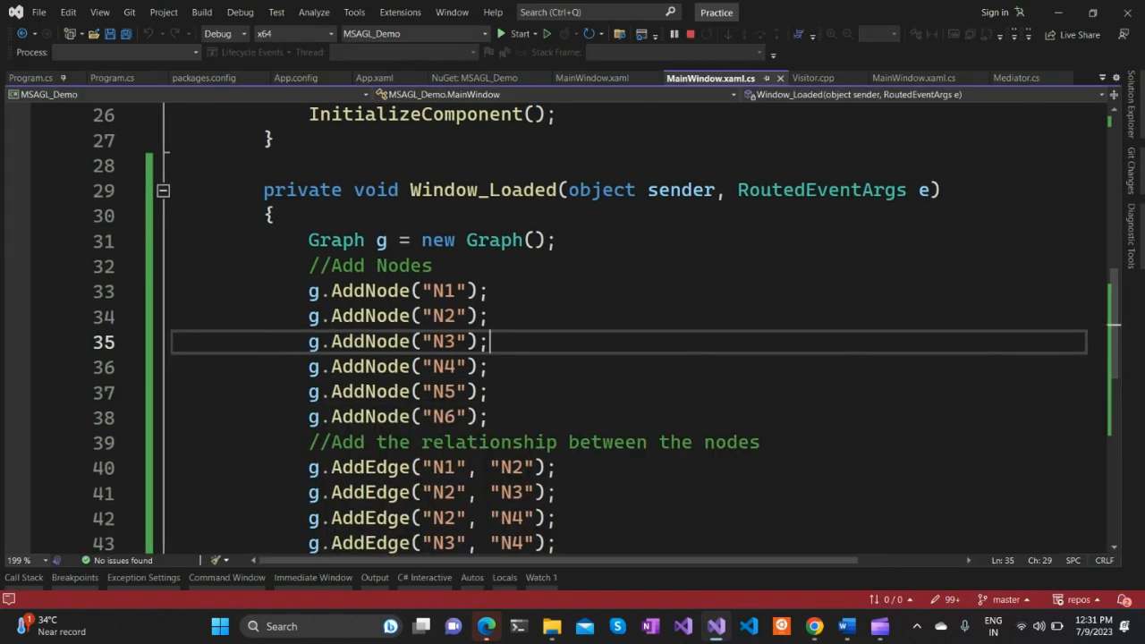
left_click(517, 34)
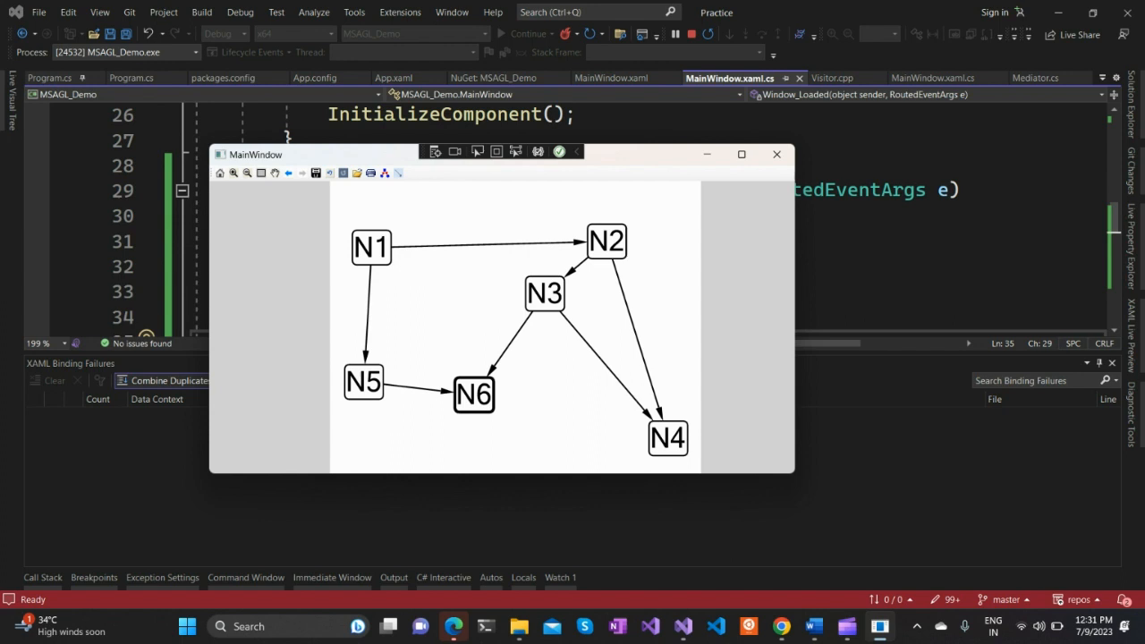
mouse_move(384, 172)
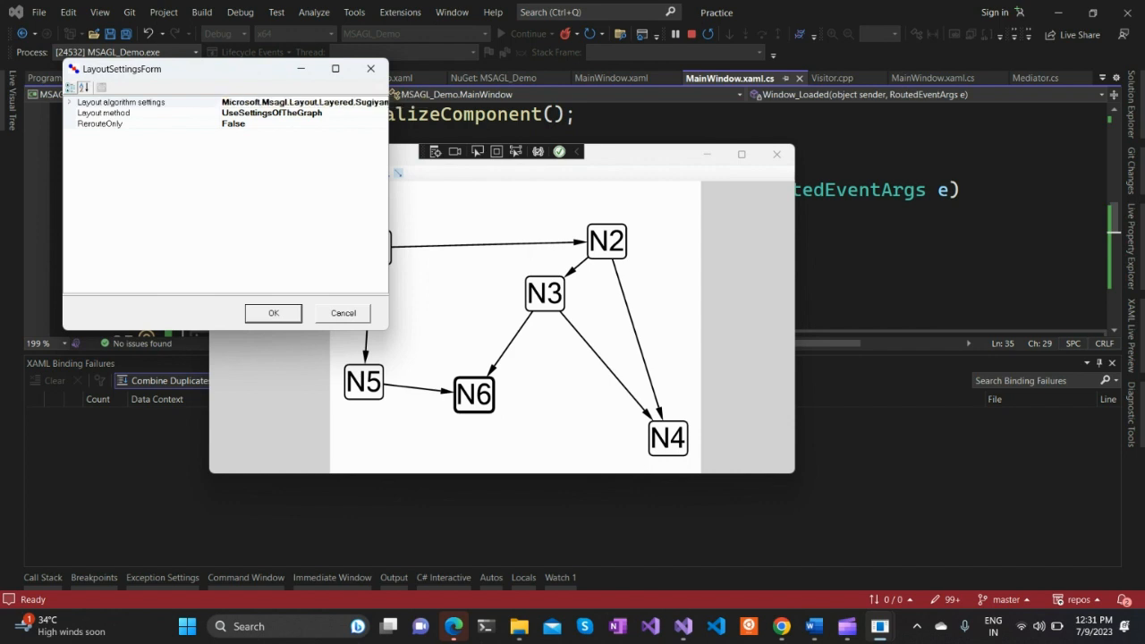
left_click(273, 313)
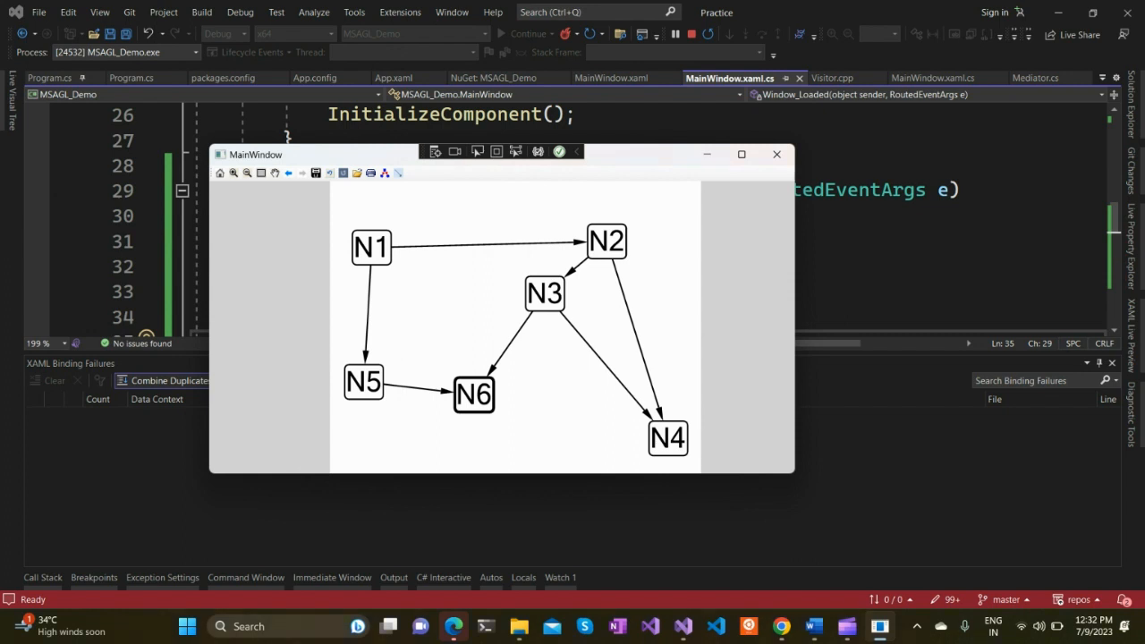
Drag N3 down beside N4, N6 lower, N1 slightly right, then zoom out
left_click_drag(543, 293, 591, 403)
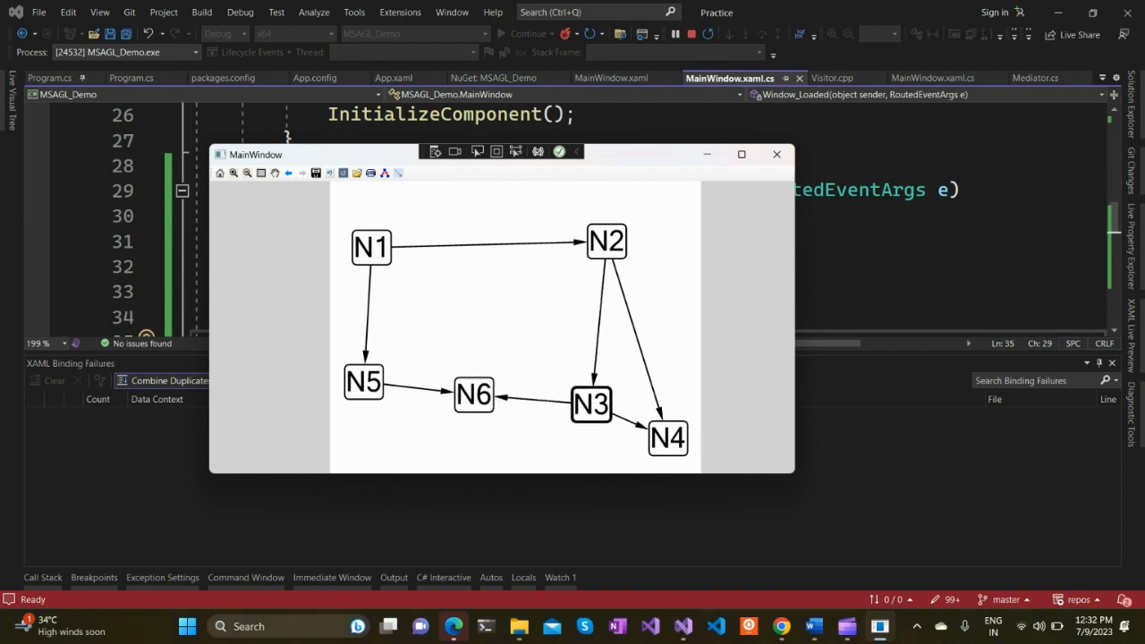
left_click_drag(472, 393, 441, 441)
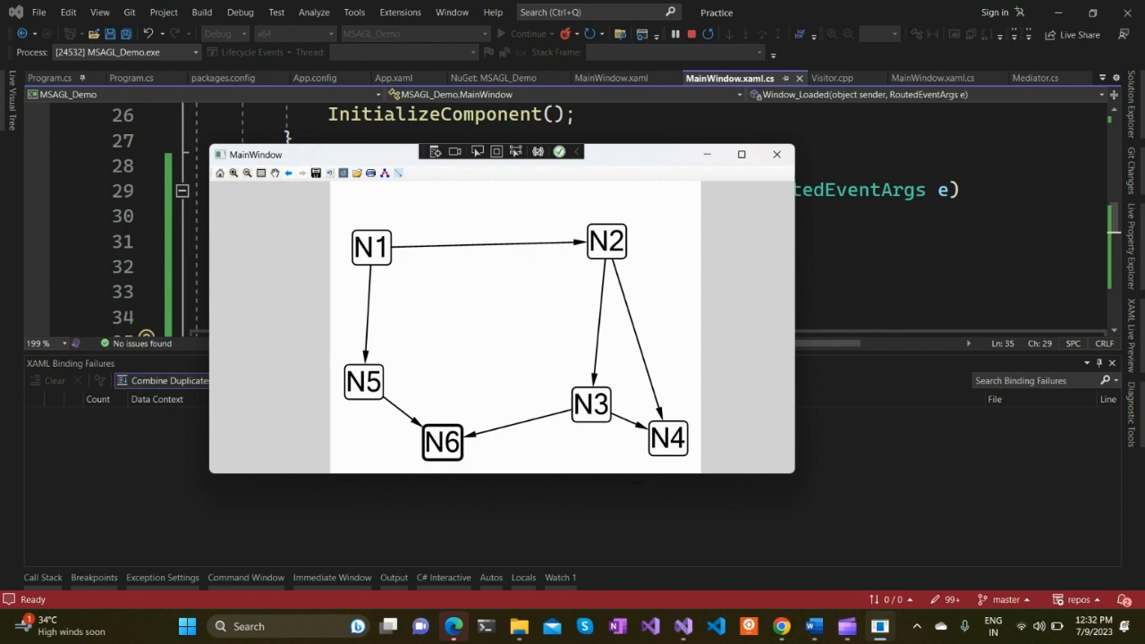
left_click_drag(371, 248, 413, 231)
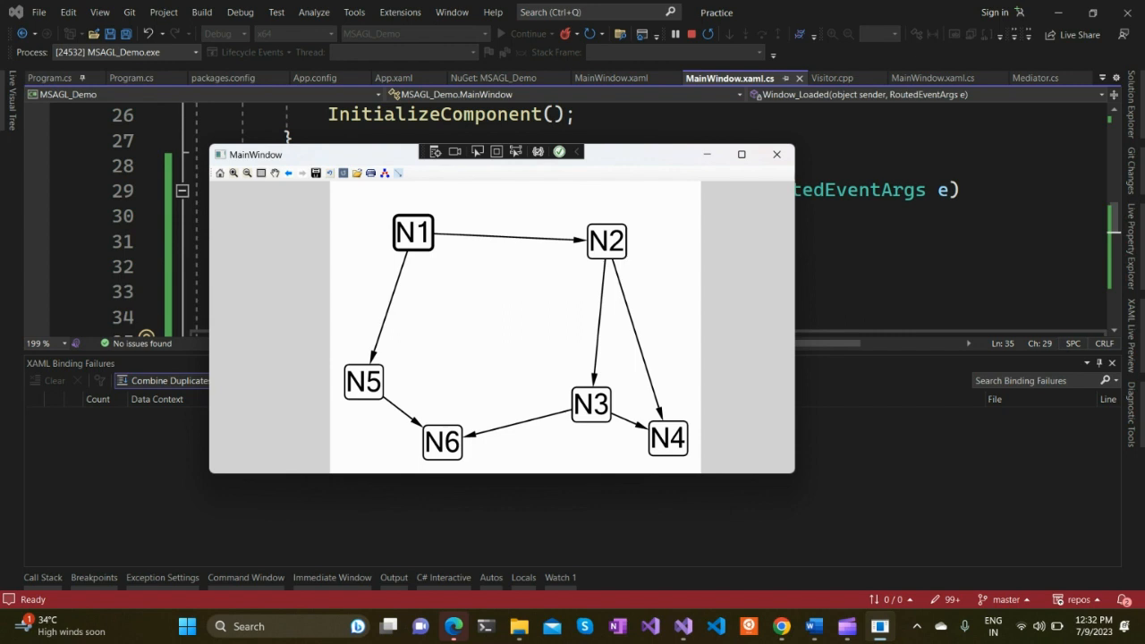
left_click(246, 173)
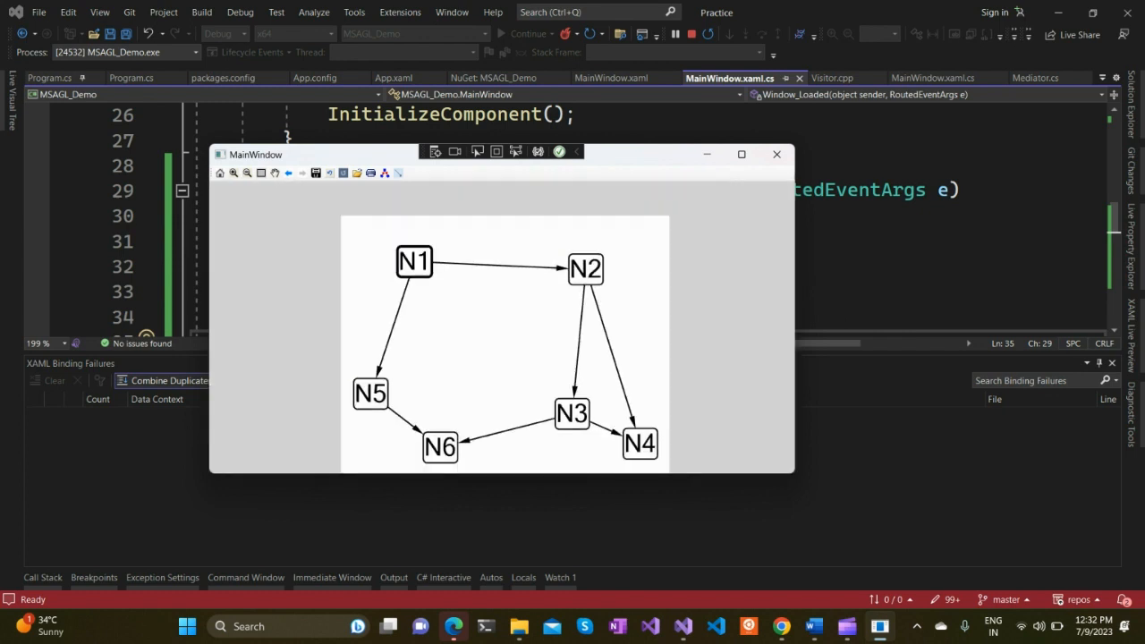
left_click(233, 172)
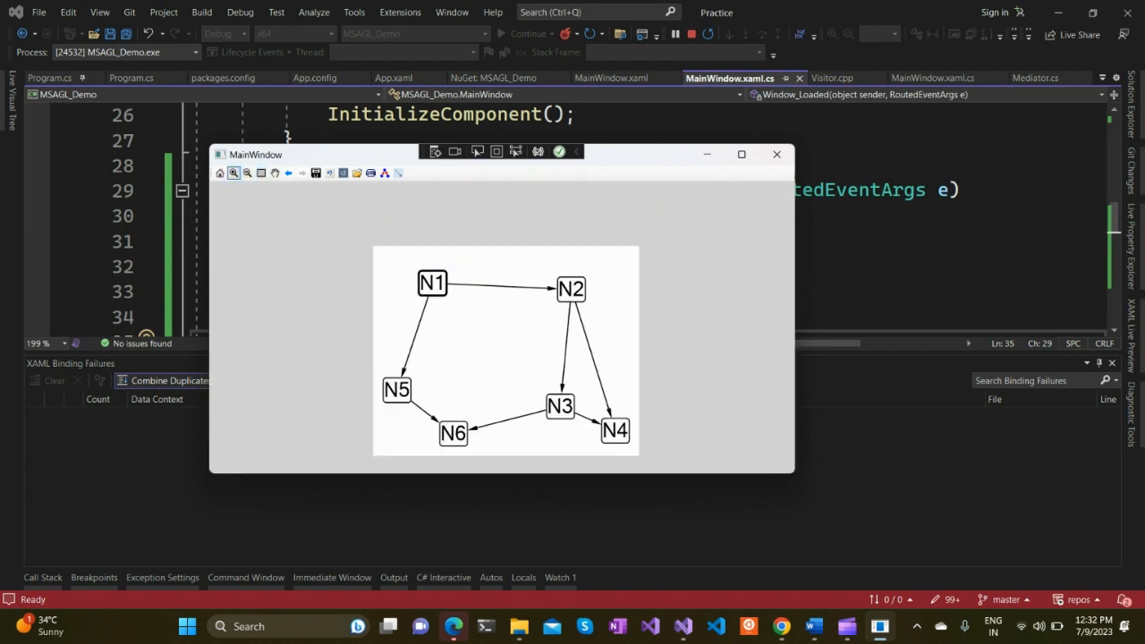
left_click(260, 173)
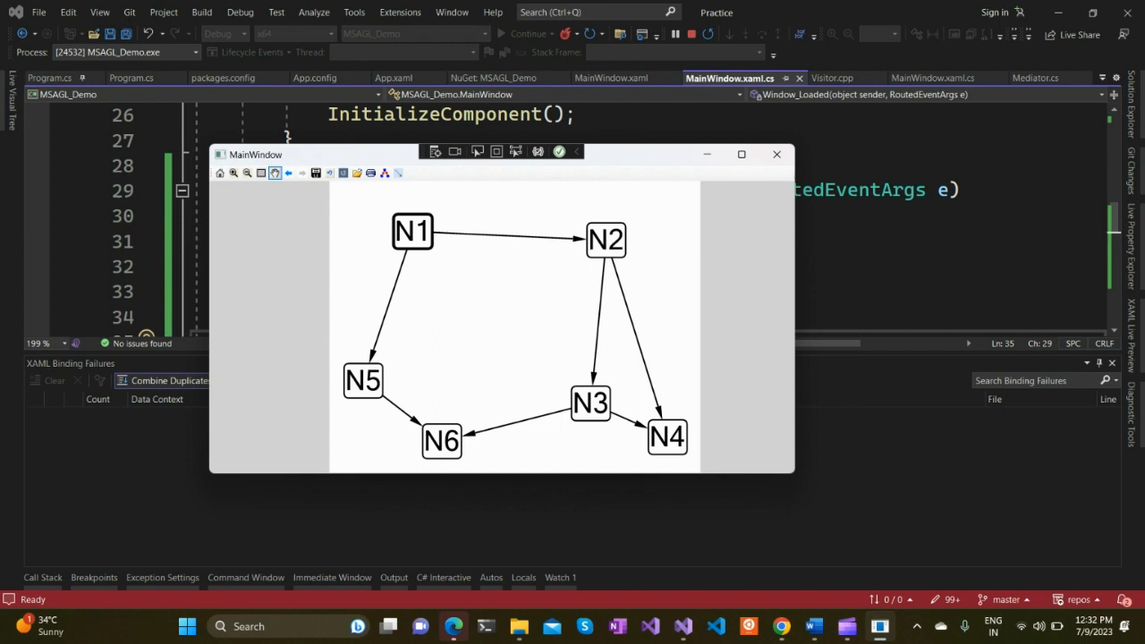
mouse_move(315, 173)
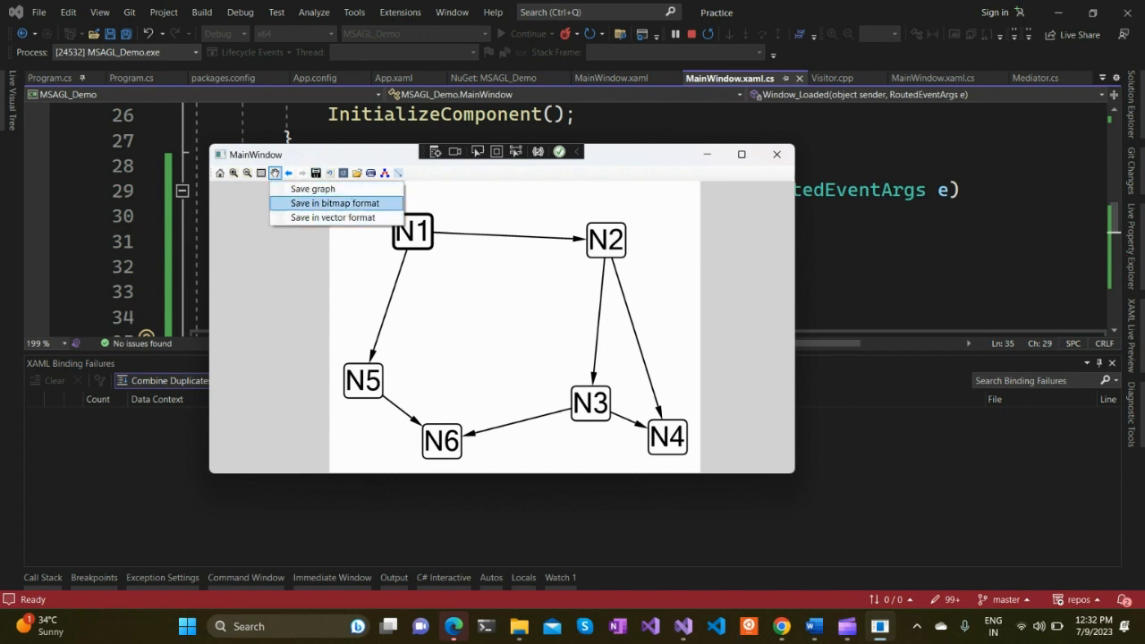
mouse_move(333, 217)
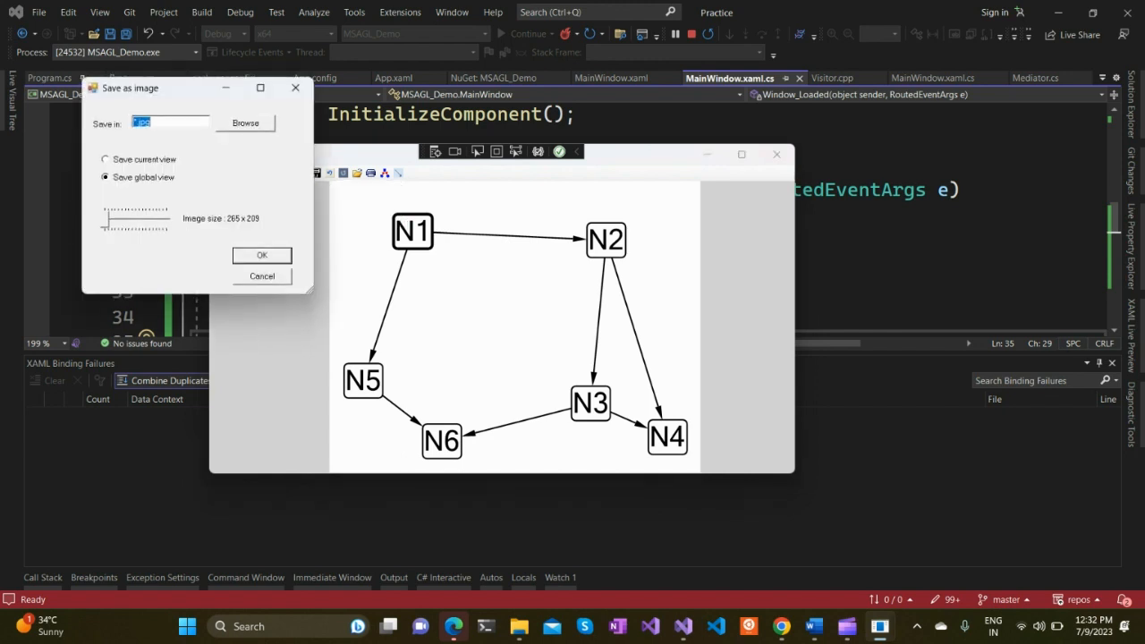
mouse_move(170, 122)
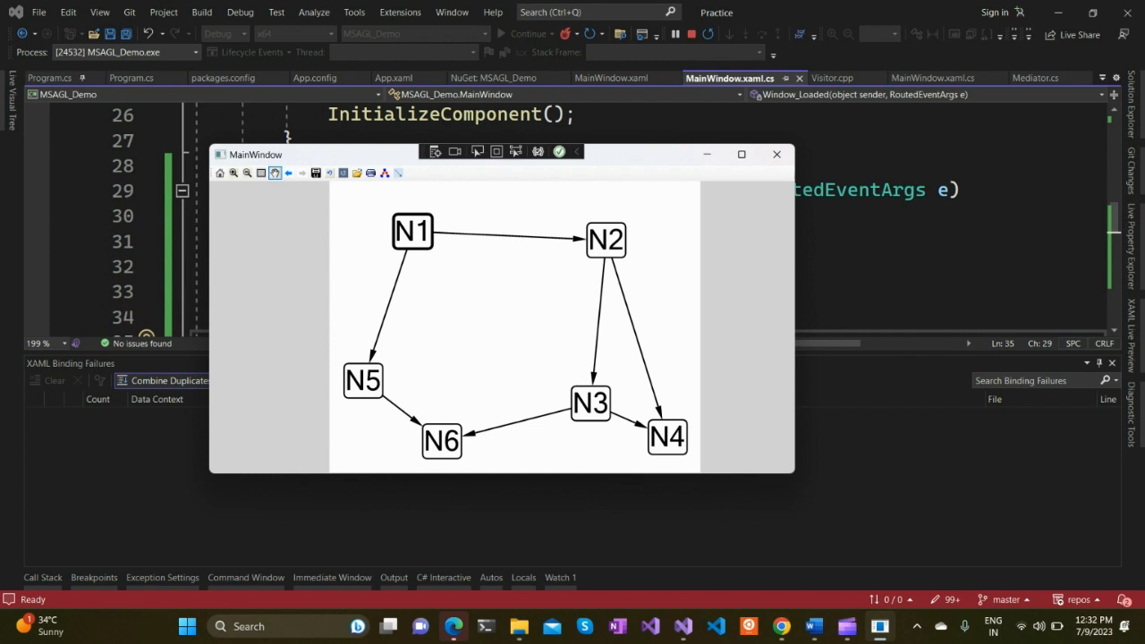
mouse_move(357, 172)
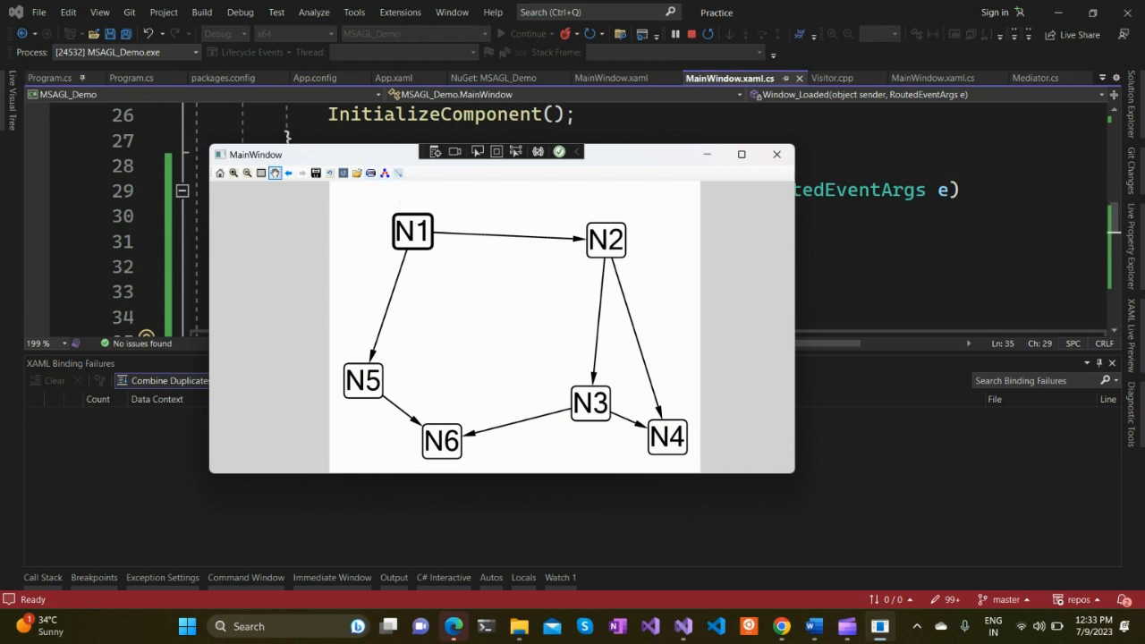
mouse_move(275, 173)
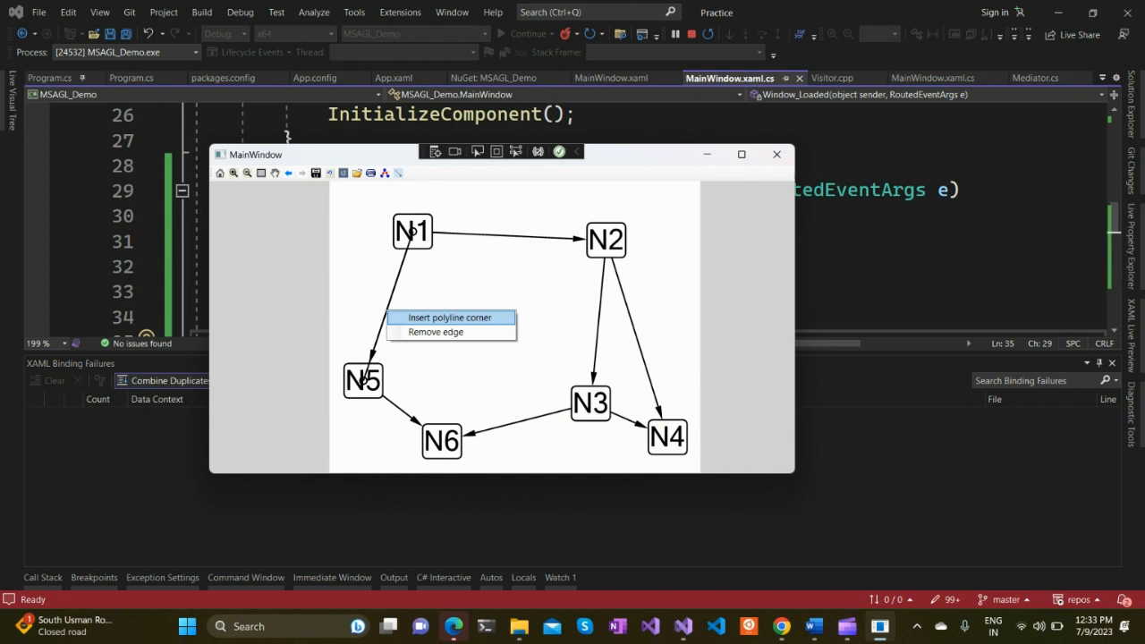
mouse_move(436, 332)
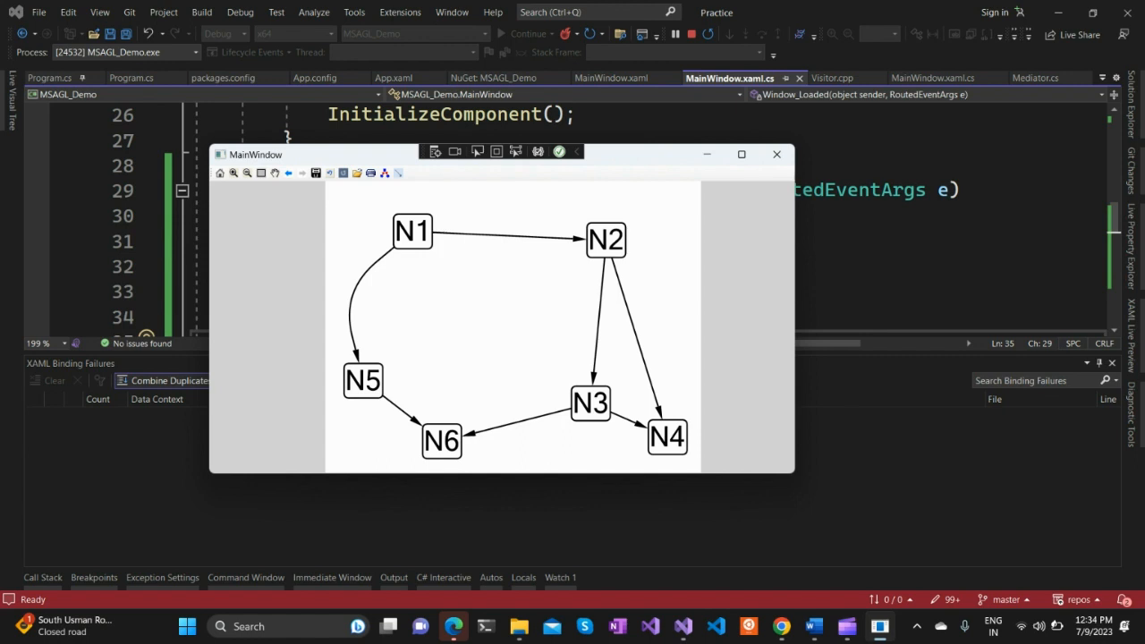
mouse_move(1100, 517)
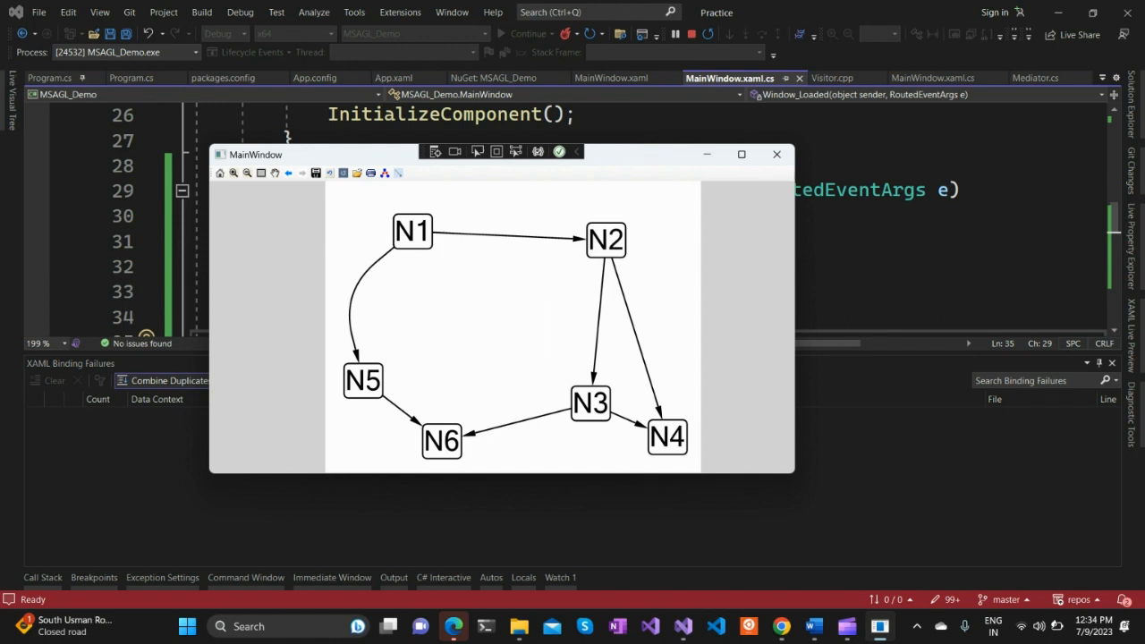
mouse_move(724, 51)
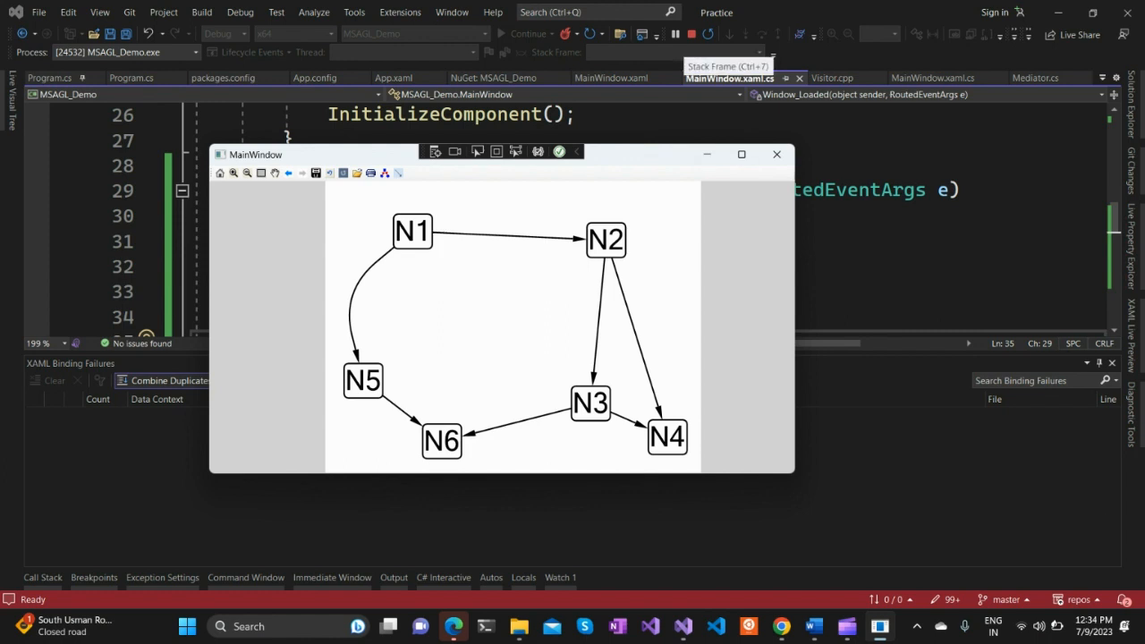